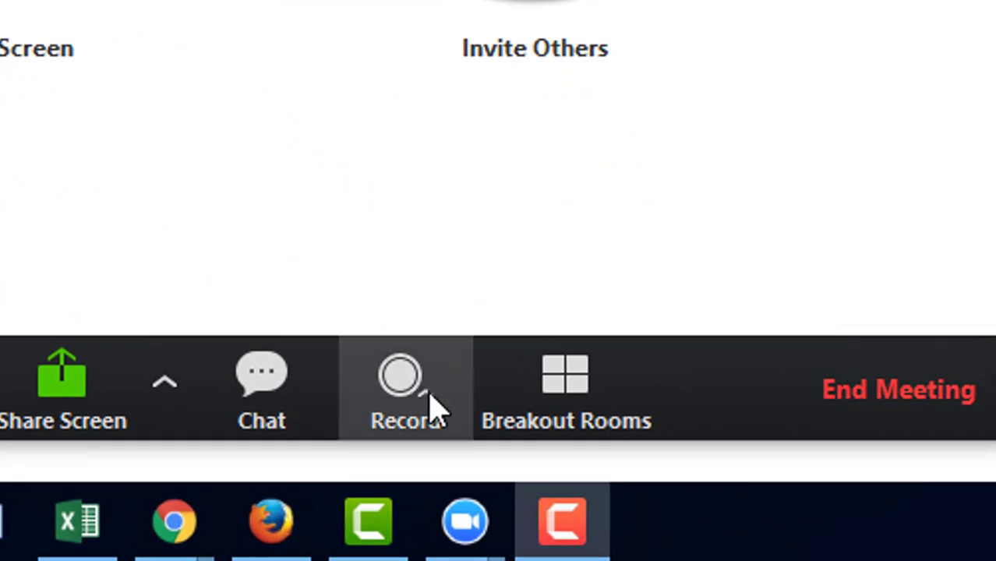
# - Show the meeting's recording choices: record on this computer or to the cloud
pyautogui.click(401, 389)
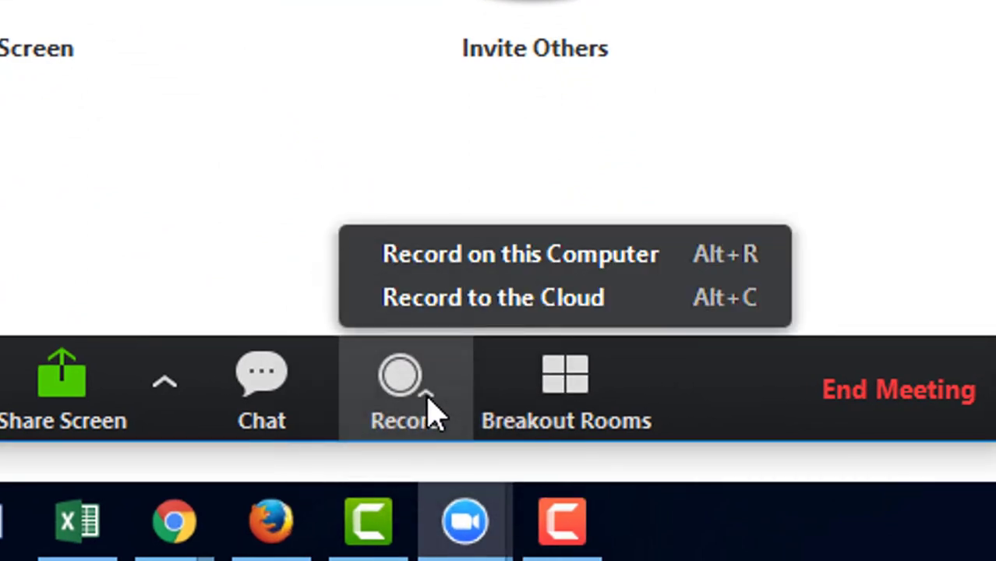
pyautogui.moveTo(429, 390)
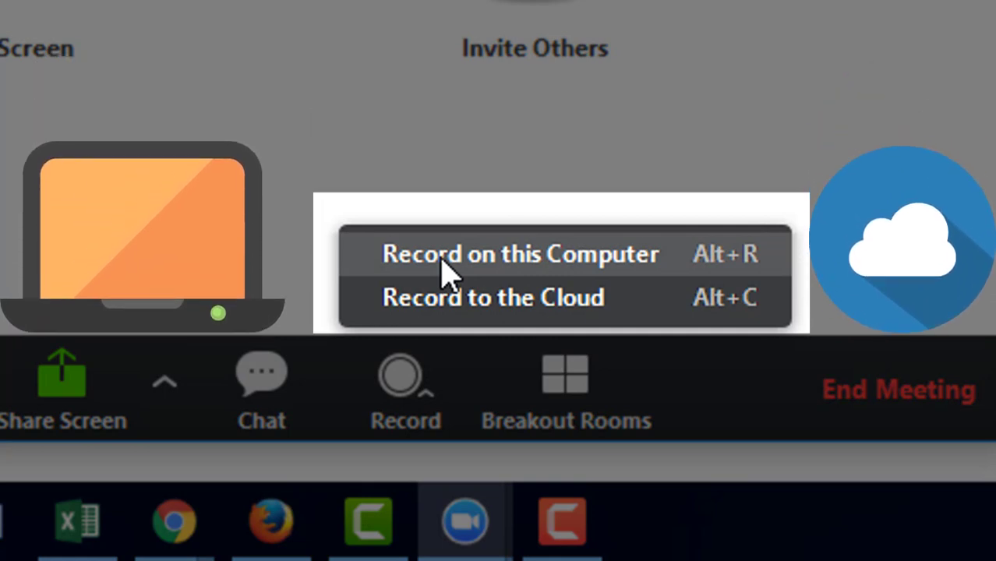
pyautogui.moveTo(448, 311)
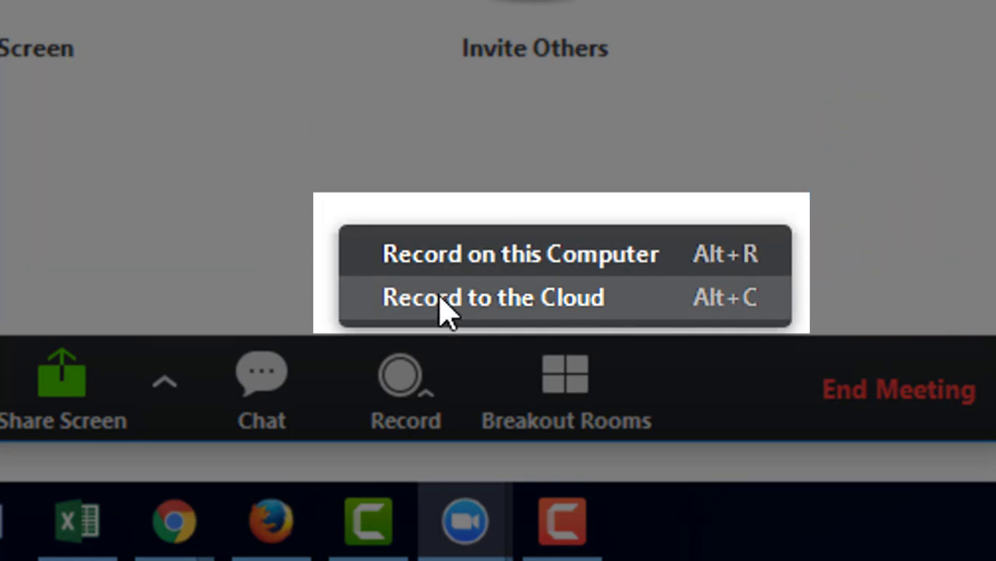
pyautogui.moveTo(456, 265)
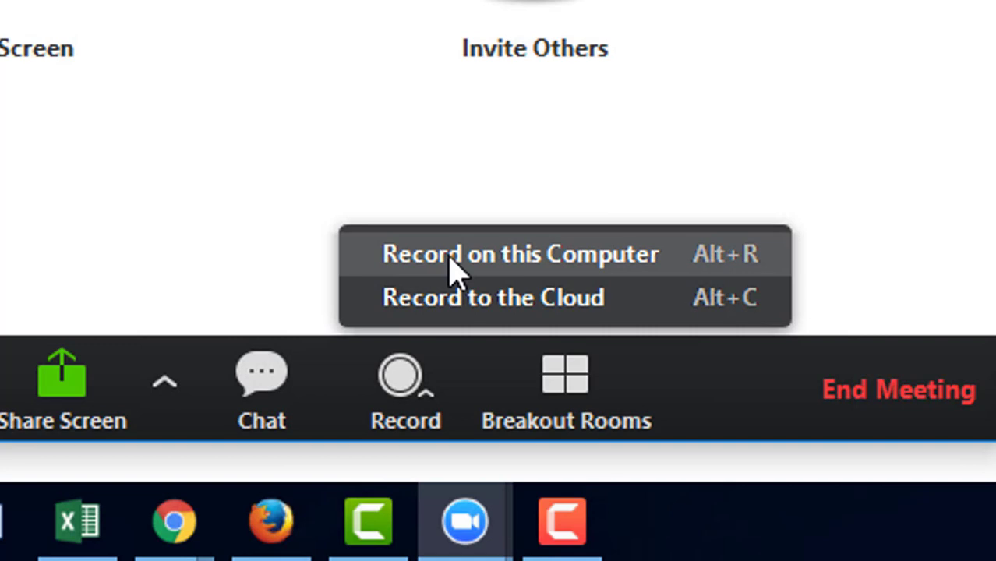
pyautogui.moveTo(456, 320)
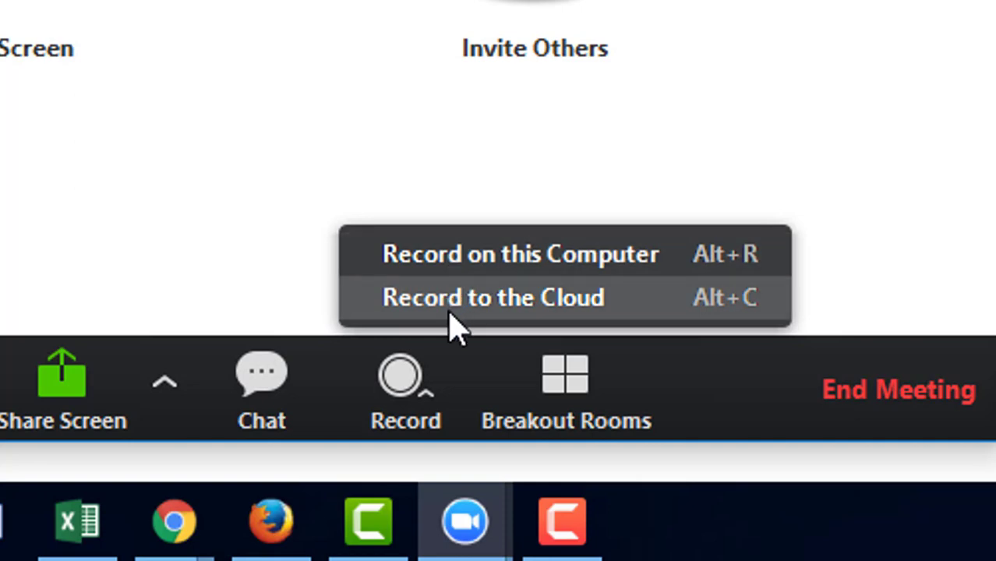
pyautogui.moveTo(444, 315)
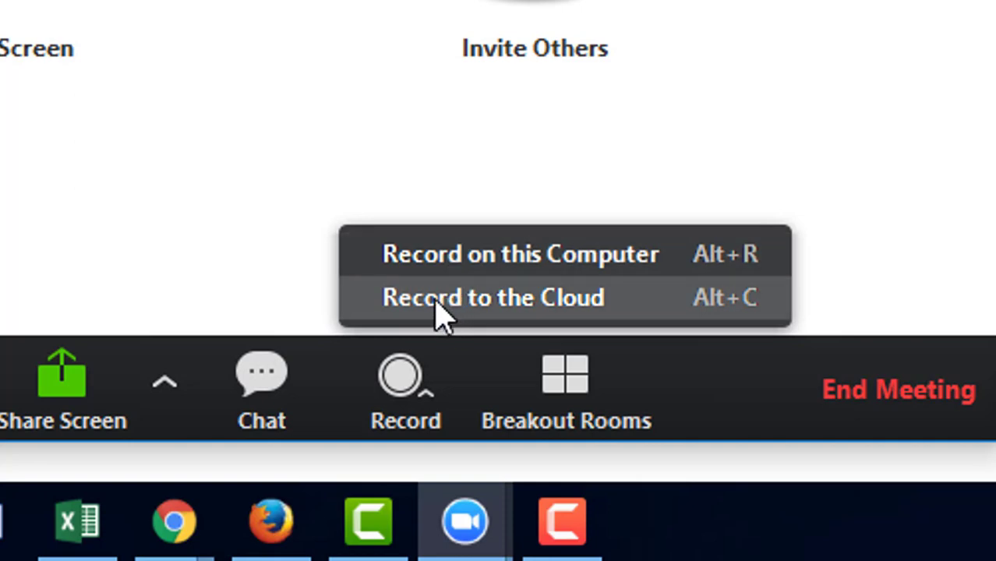
pyautogui.moveTo(460, 280)
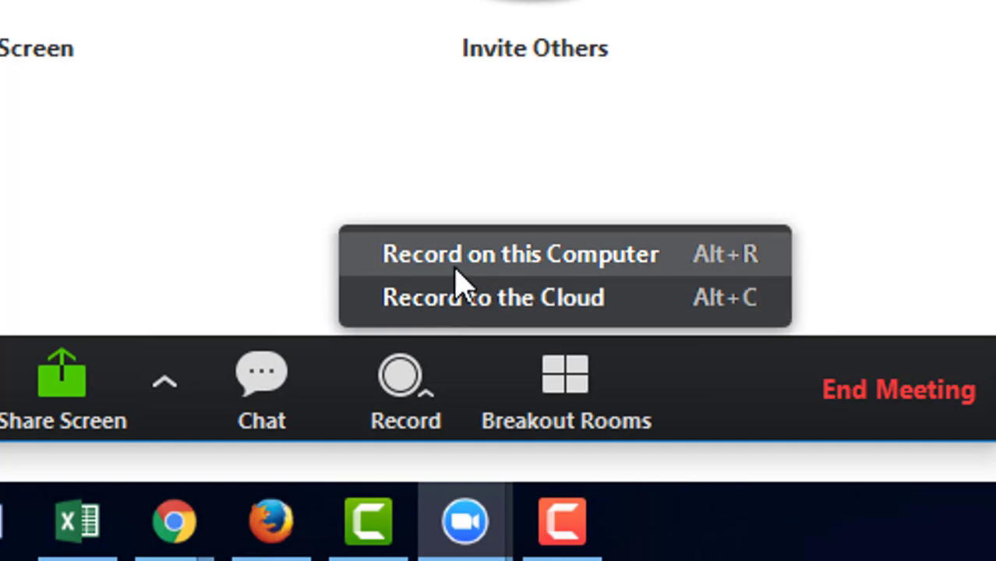
pyautogui.moveTo(459, 272)
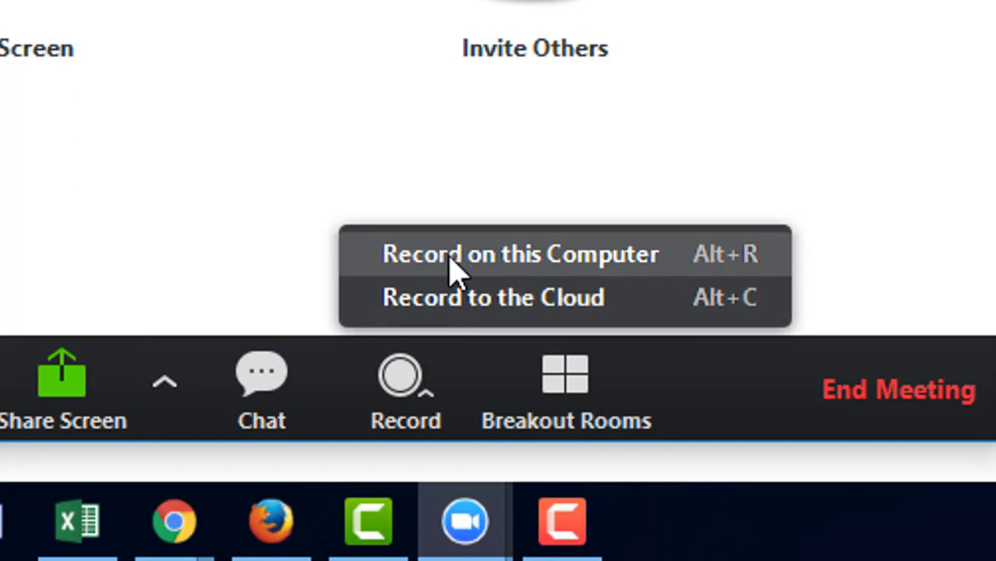
# - Start a local recording of the meeting and stop it shortly after
pyautogui.click(520, 253)
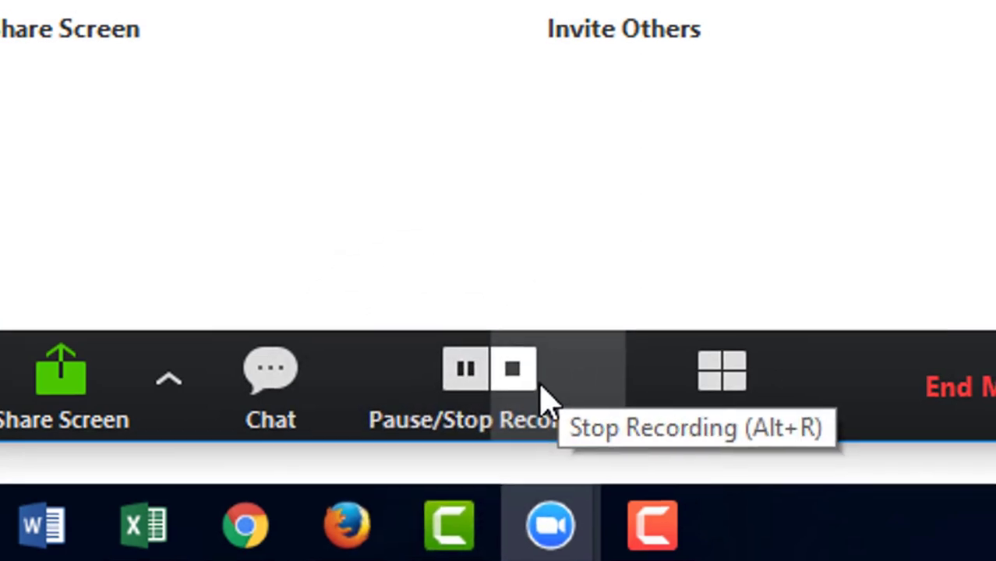
pyautogui.click(512, 367)
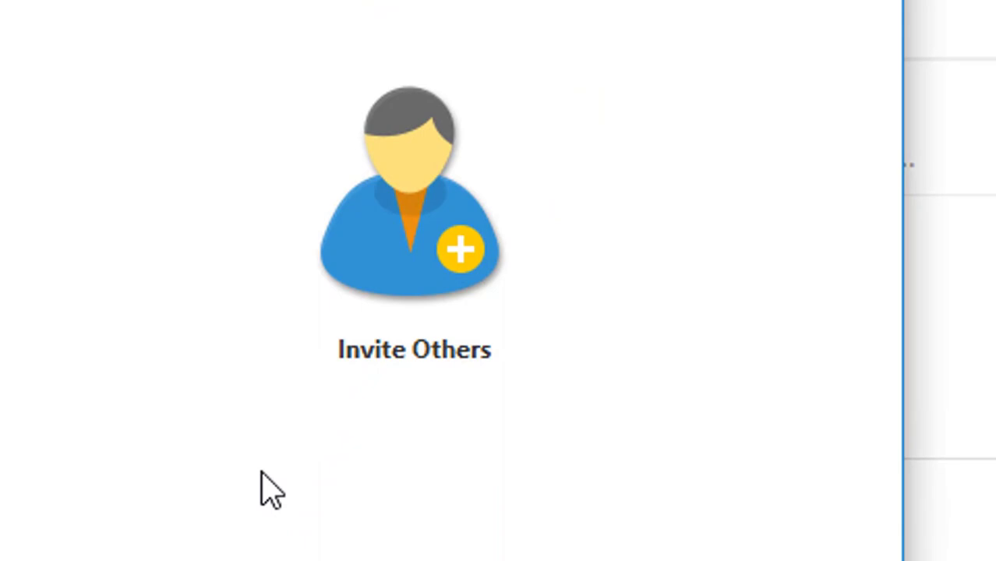
# - Start a cloud recording of the meeting and stop it shortly after
pyautogui.click(413, 377)
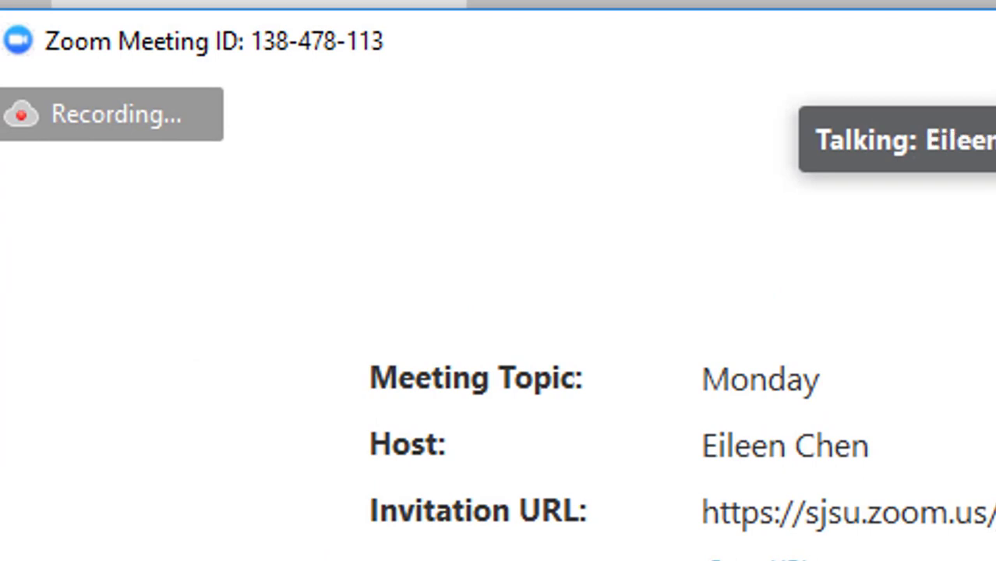
pyautogui.scroll(-3)
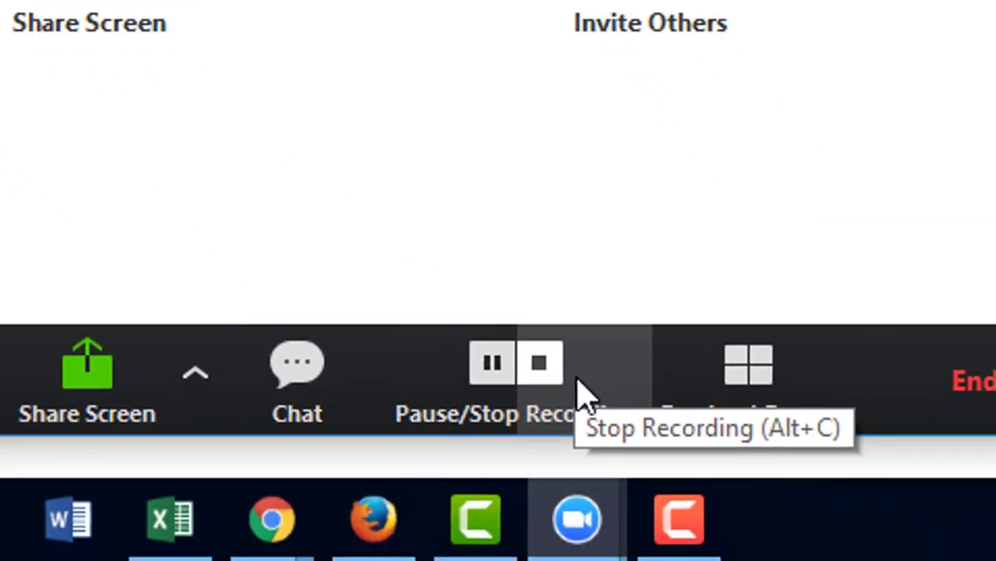
pyautogui.click(540, 363)
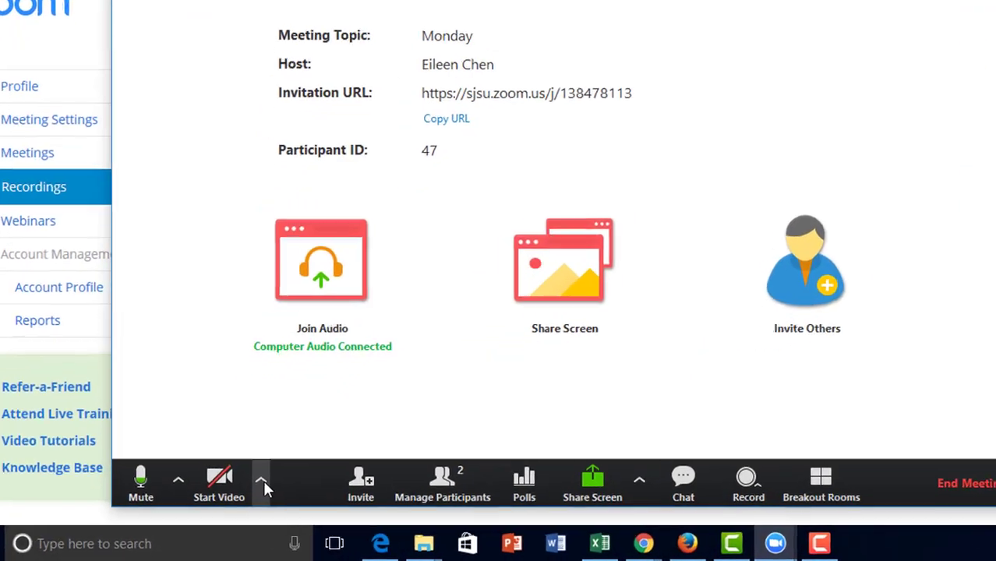
# - View the Recording settings with the local save folder, then go manage cloud recordings online
pyautogui.click(262, 479)
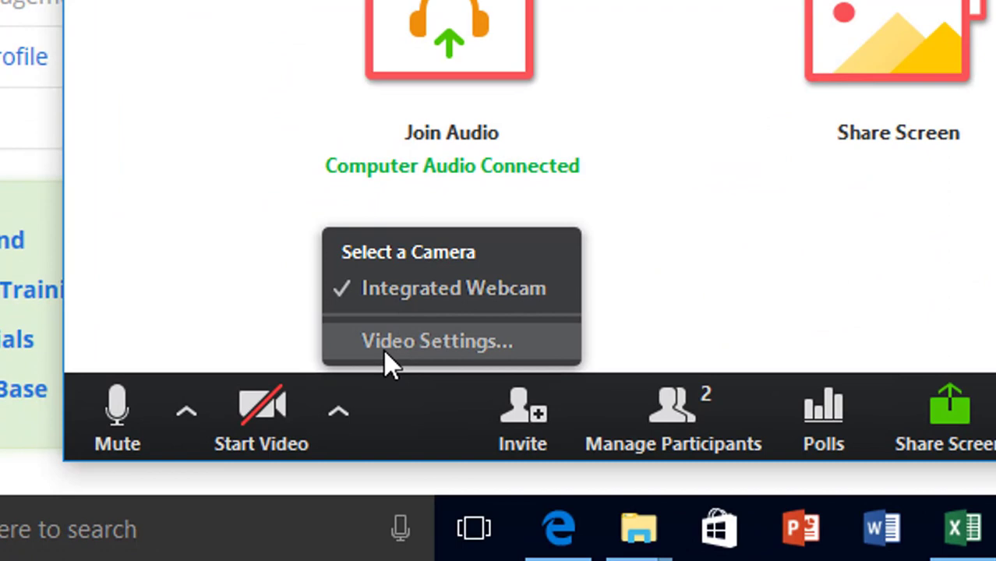
pyautogui.click(436, 340)
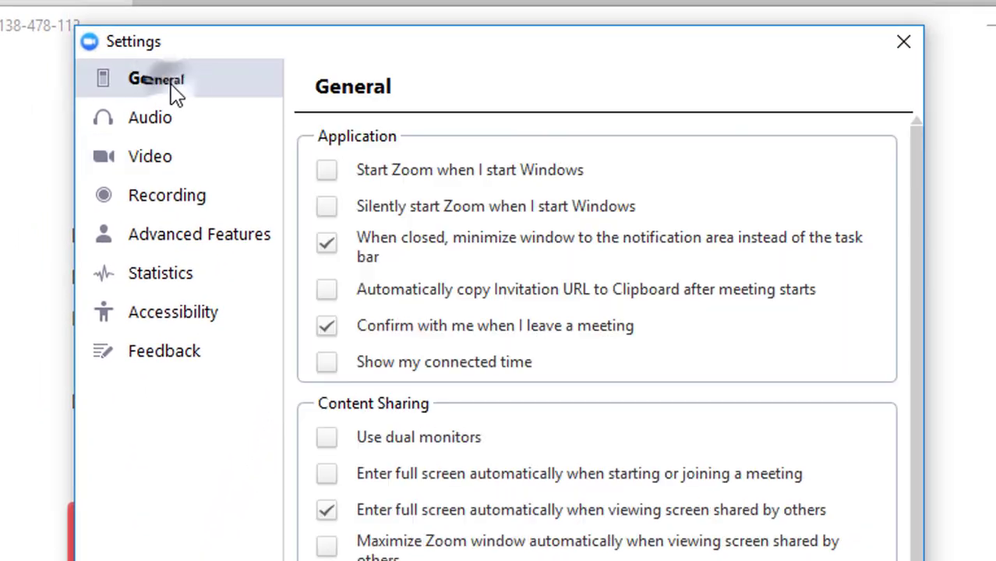
pyautogui.click(166, 195)
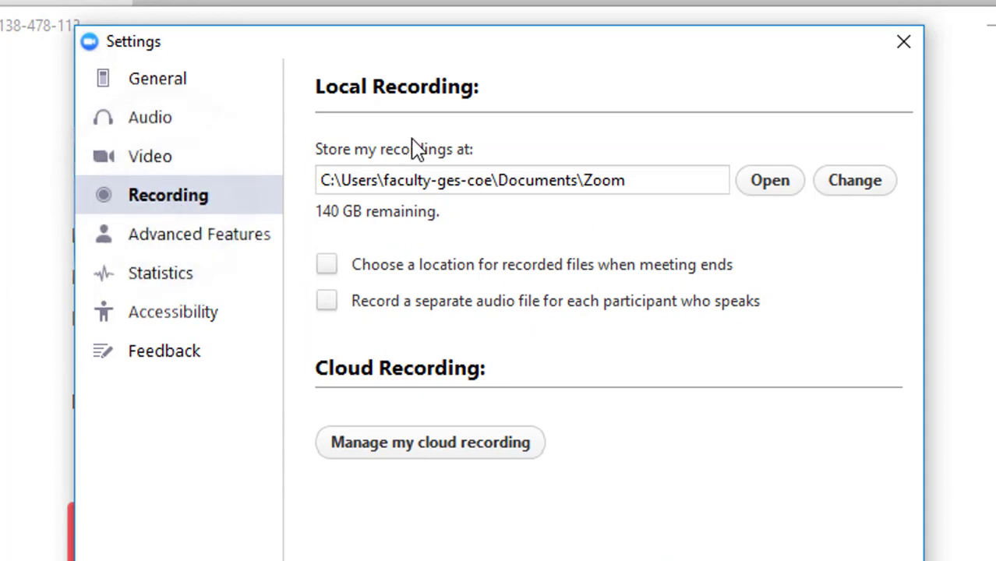
pyautogui.moveTo(403, 180)
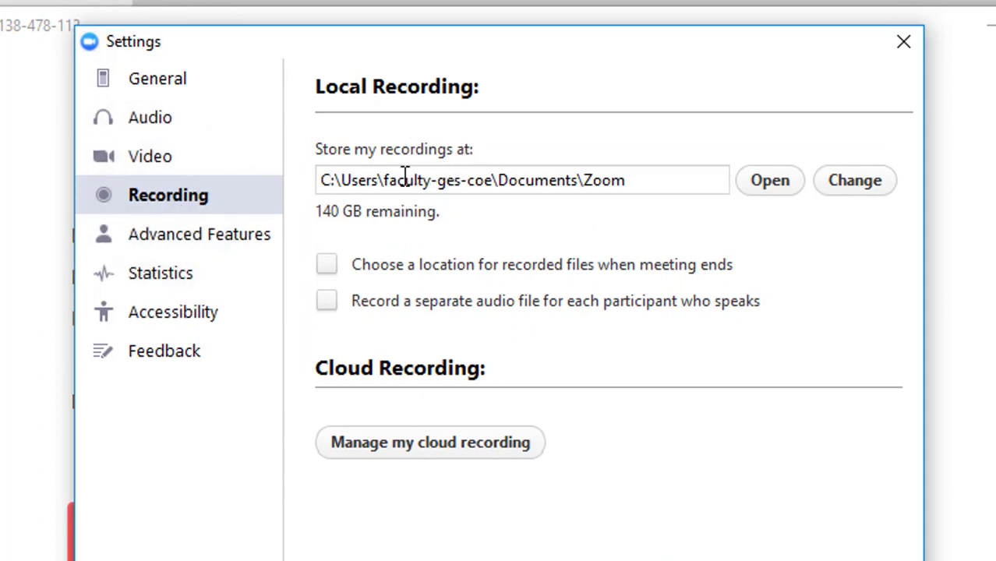
pyautogui.moveTo(555, 196)
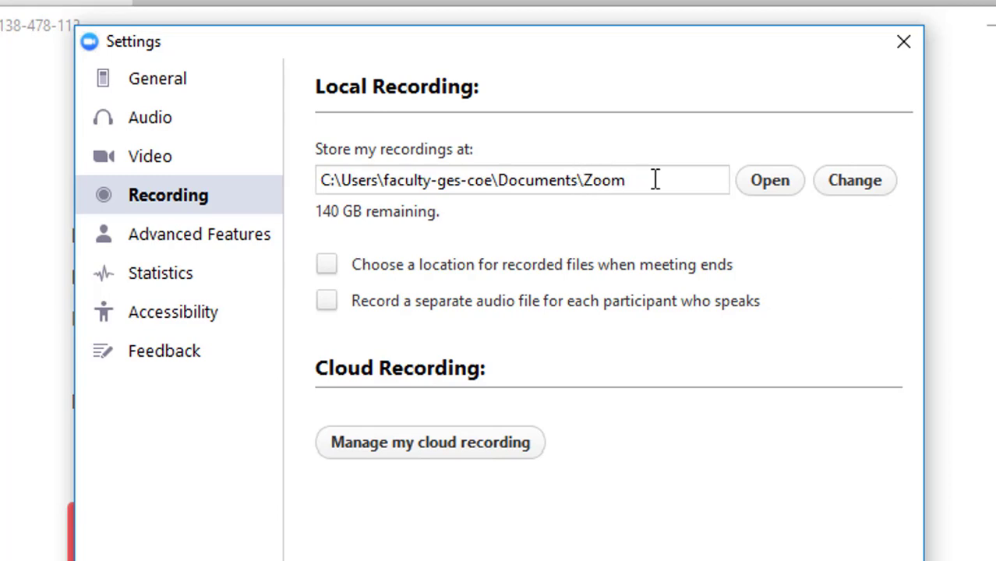
pyautogui.moveTo(401, 274)
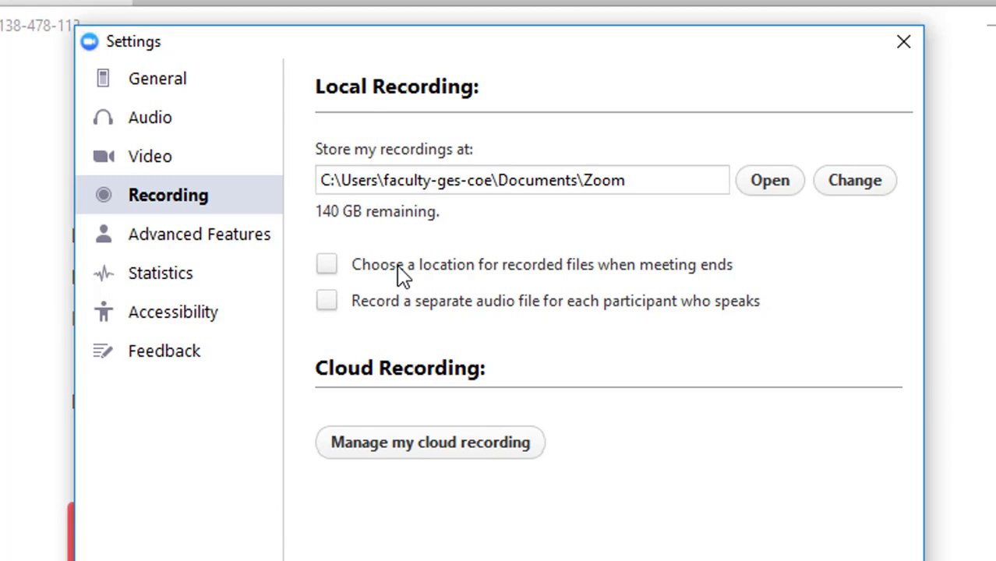
pyautogui.moveTo(621, 287)
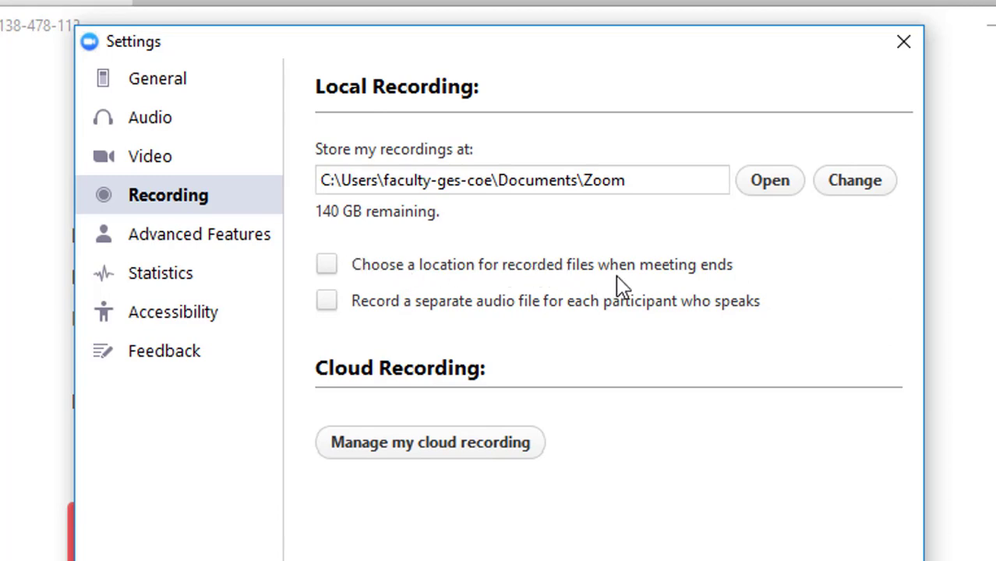
pyautogui.moveTo(418, 325)
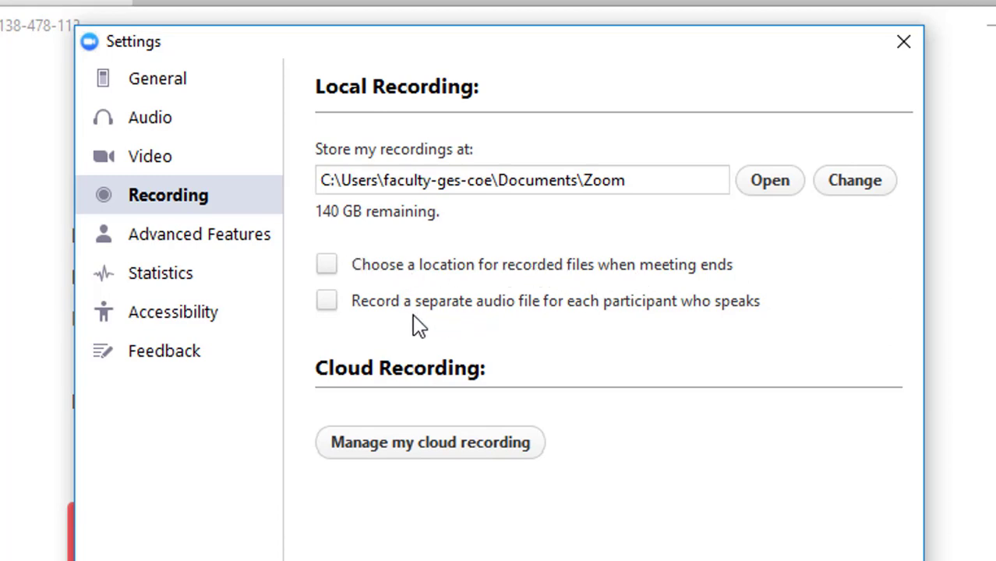
pyautogui.moveTo(544, 318)
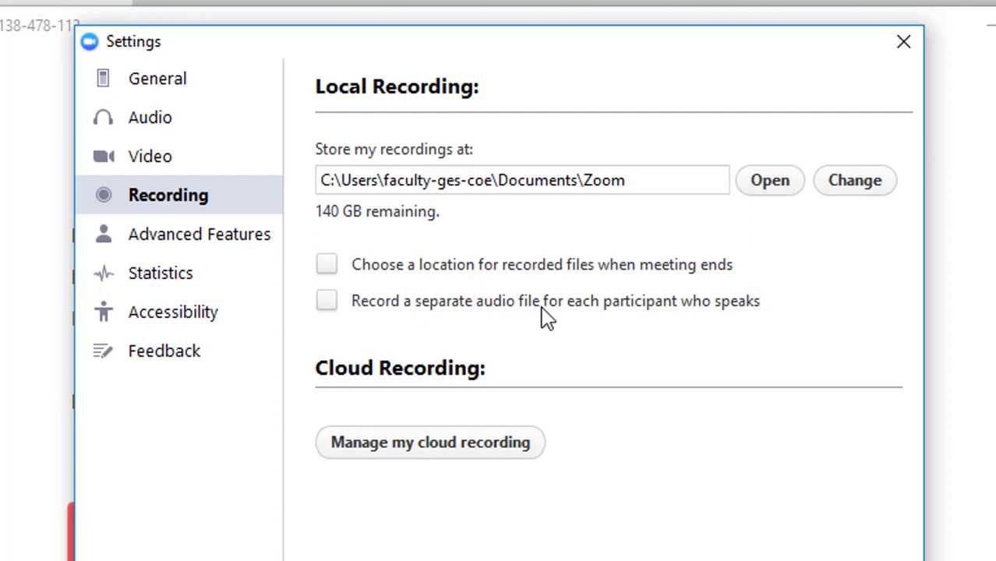
pyautogui.moveTo(564, 310)
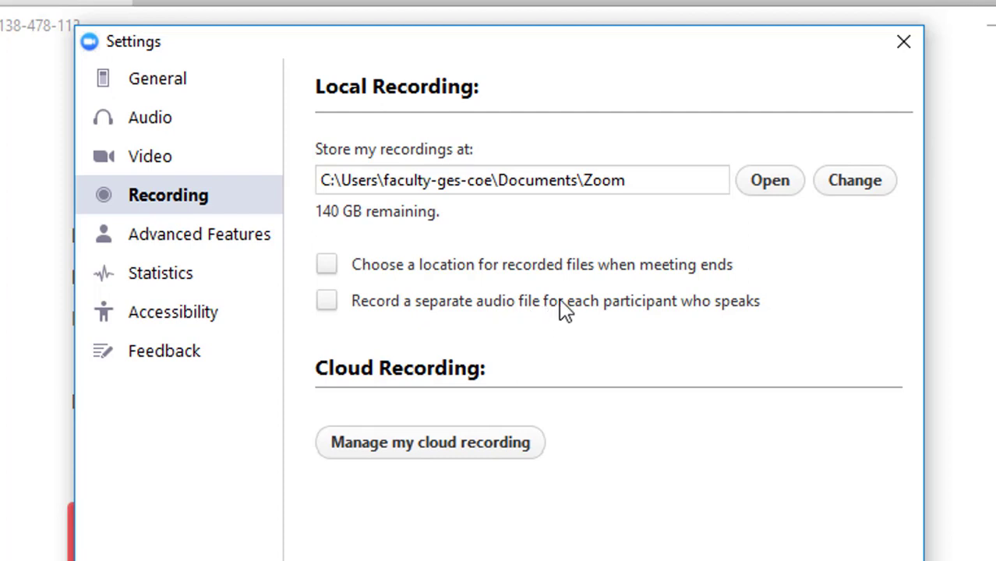
pyautogui.moveTo(553, 318)
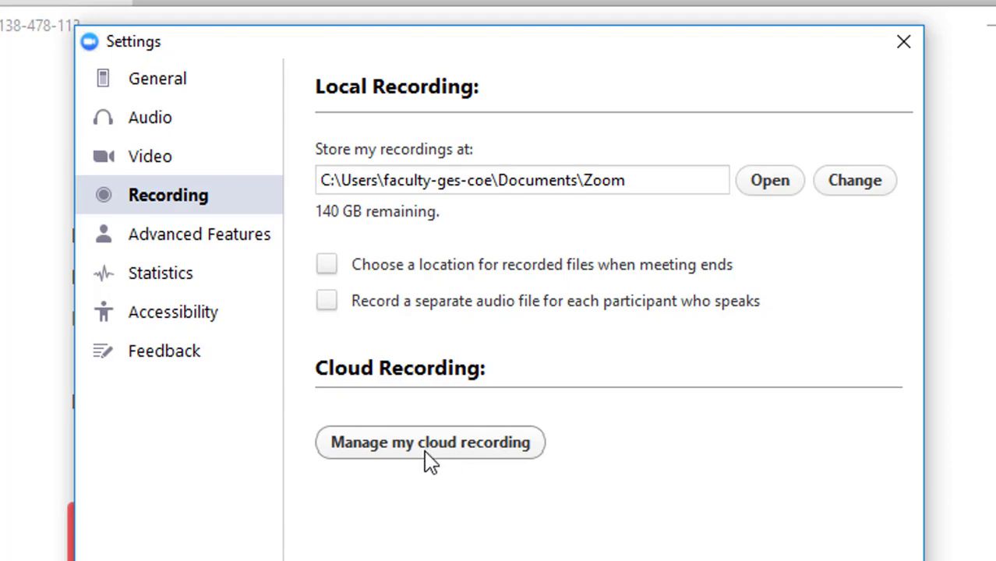
pyautogui.click(429, 442)
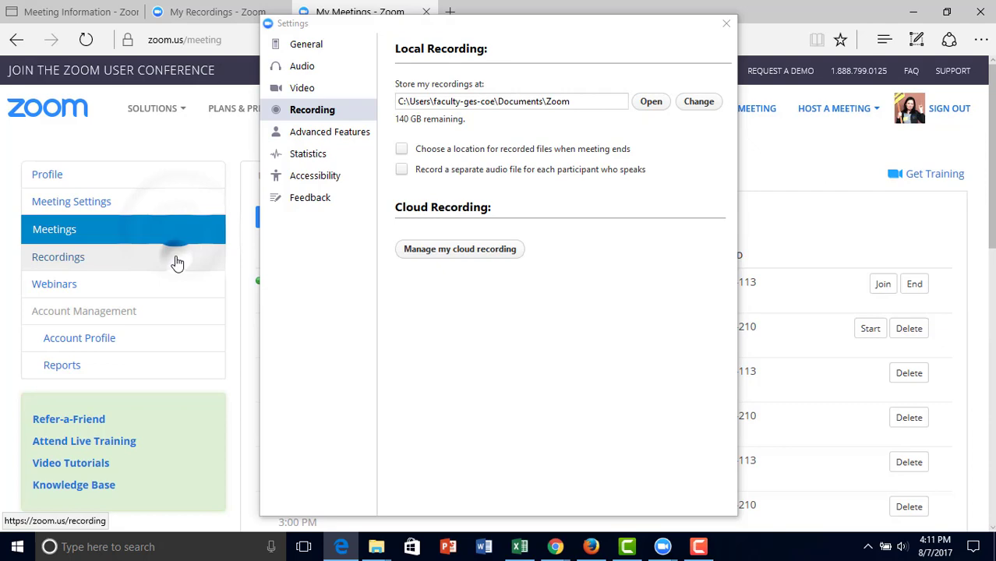
# - Show the web portal's Cloud Recordings list with the Monday meeting still processing
pyautogui.click(58, 256)
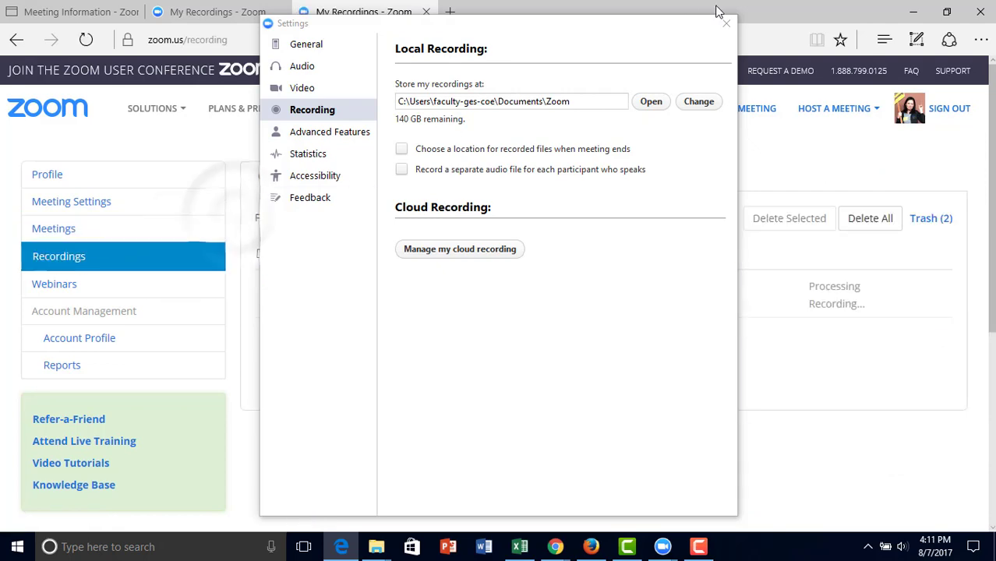
pyautogui.click(726, 22)
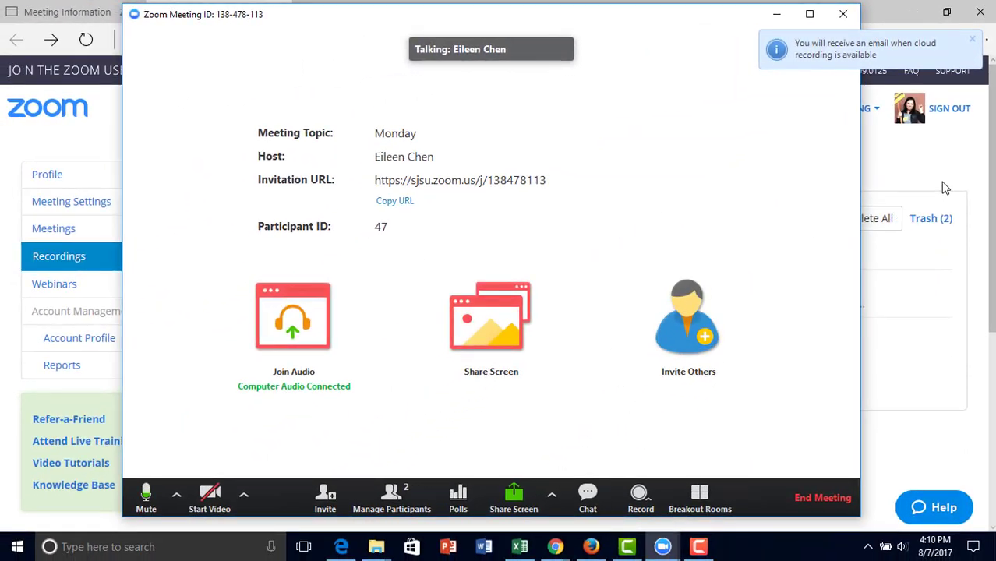
pyautogui.click(842, 14)
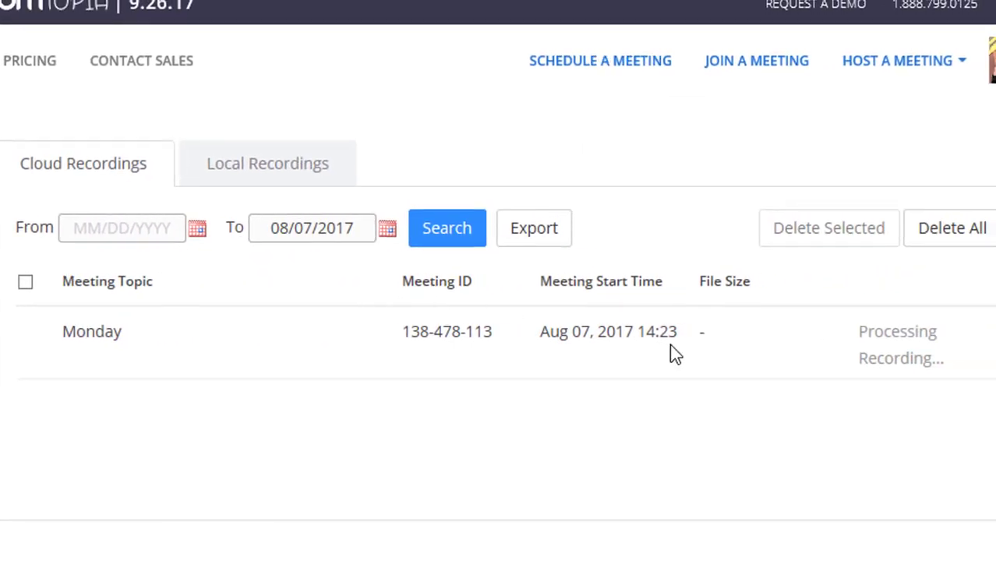
pyautogui.click(446, 228)
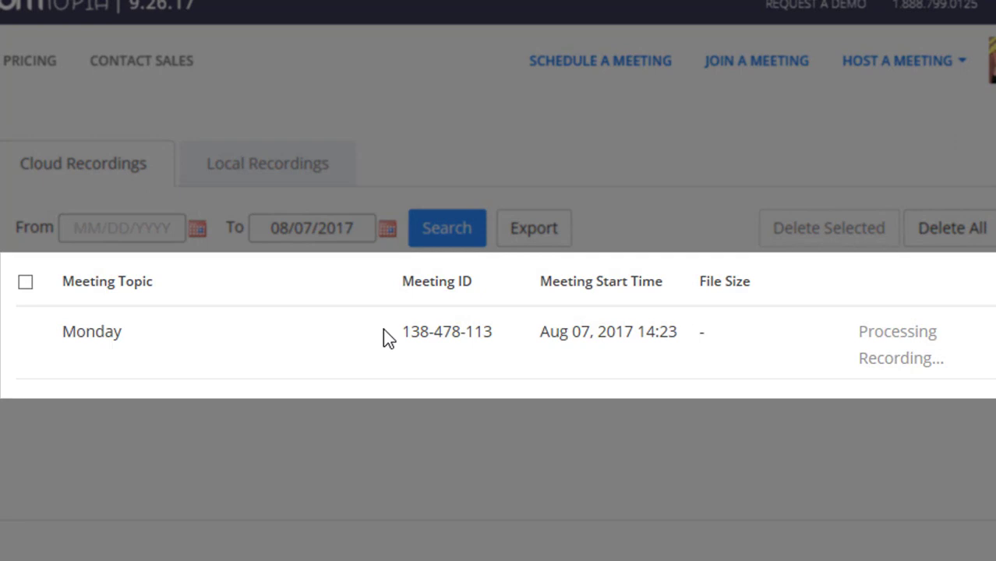
pyautogui.moveTo(554, 342)
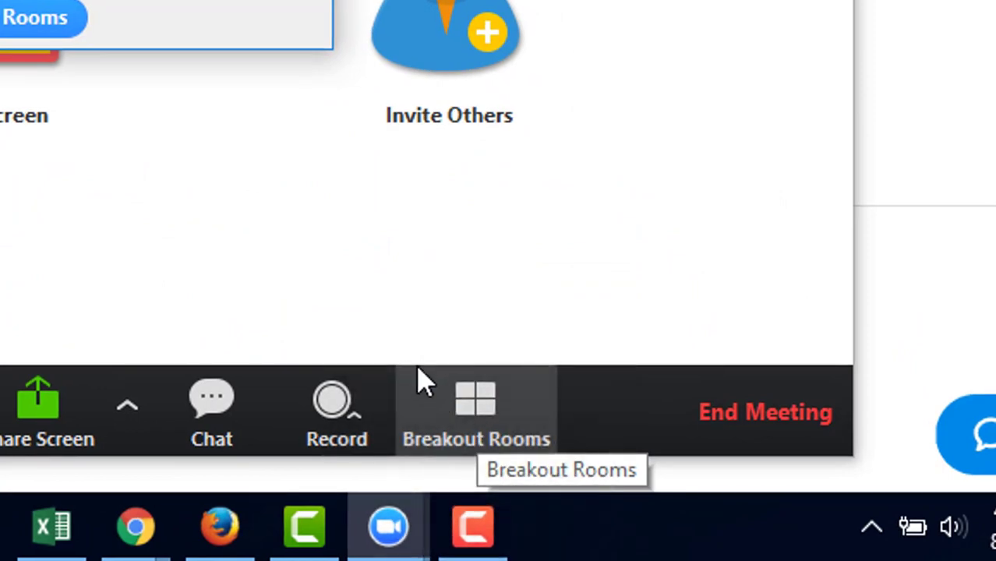
# - Create four breakout rooms with manual participant assignment
pyautogui.click(475, 409)
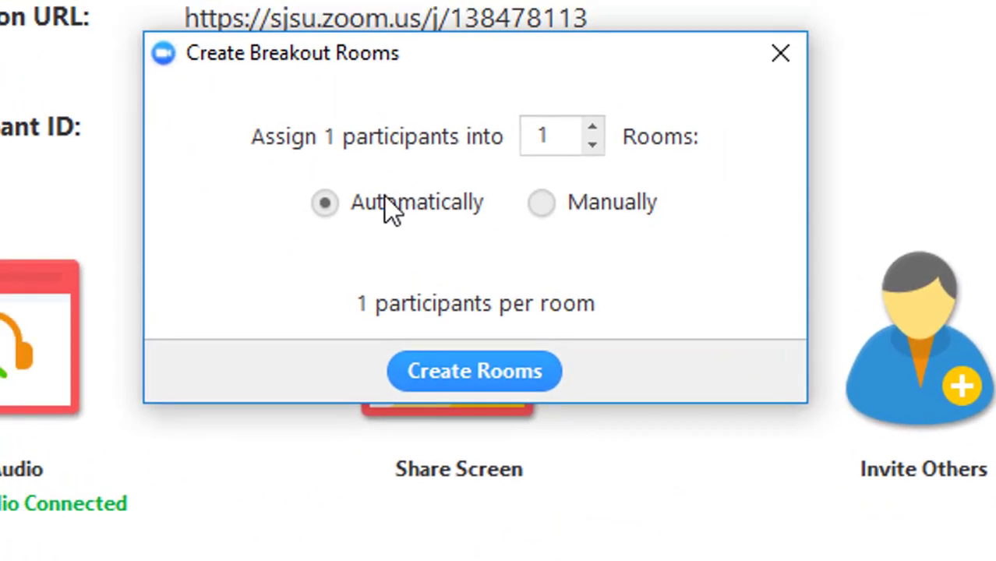
pyautogui.moveTo(312, 222)
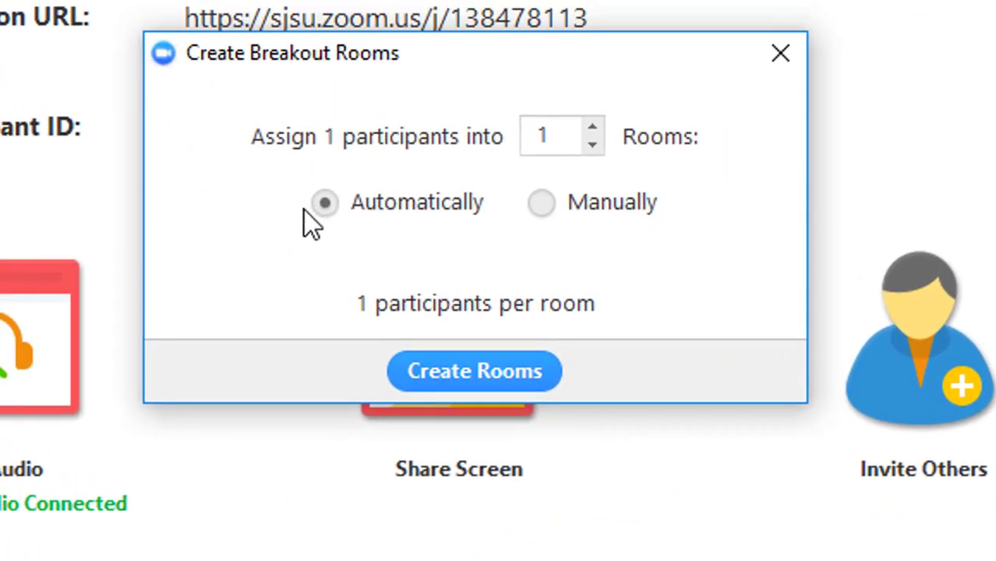
pyautogui.moveTo(448, 222)
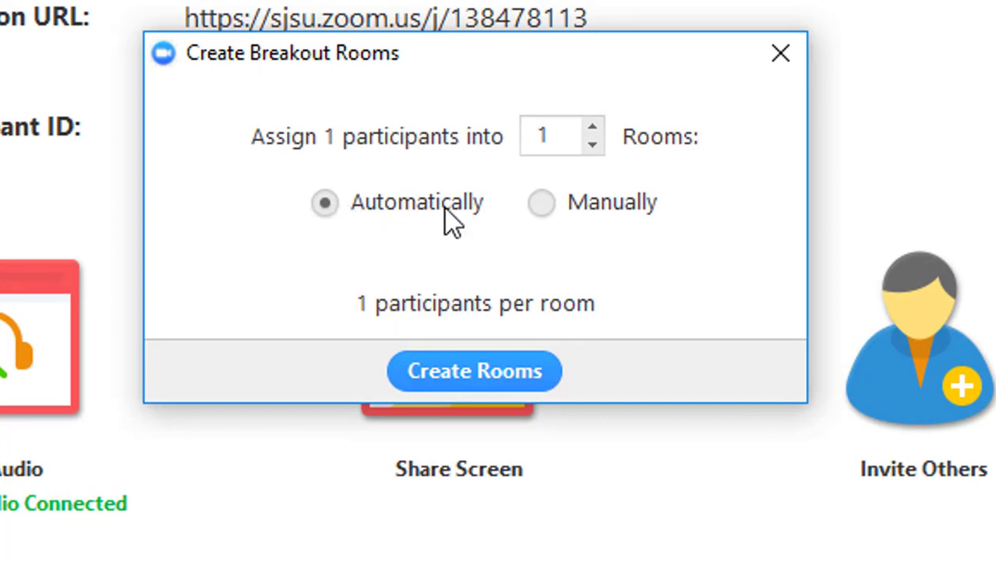
pyautogui.moveTo(596, 226)
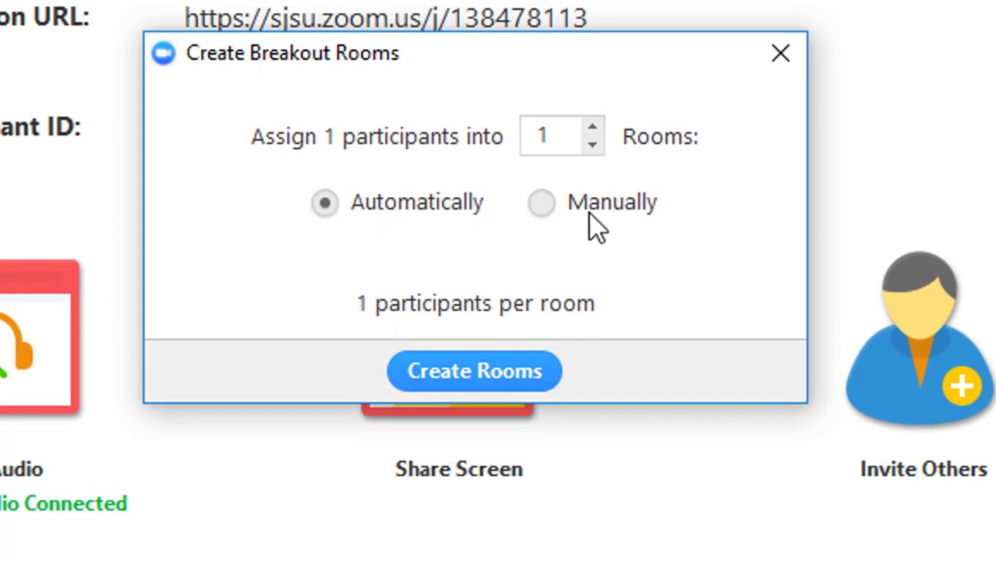
pyautogui.moveTo(561, 211)
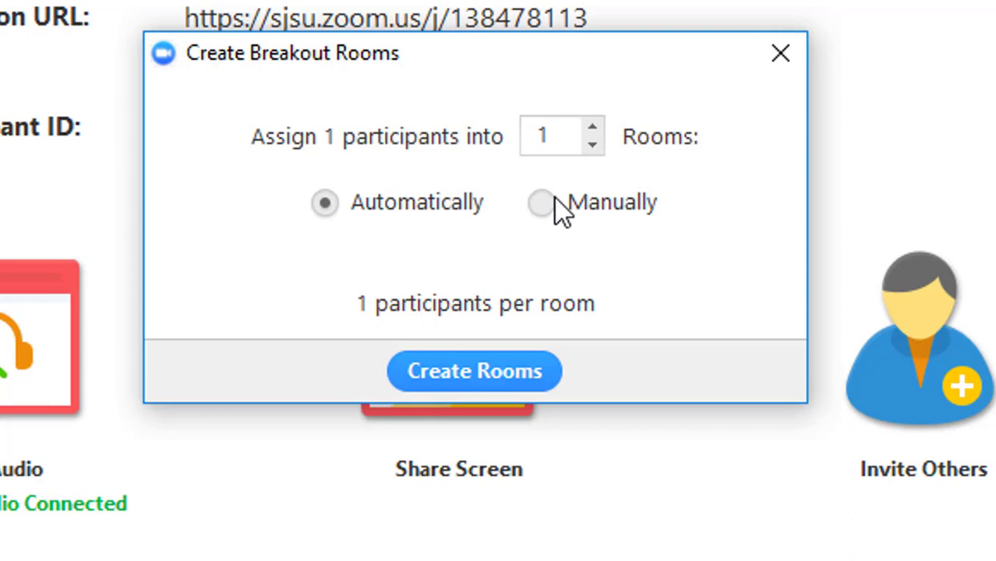
pyautogui.click(540, 202)
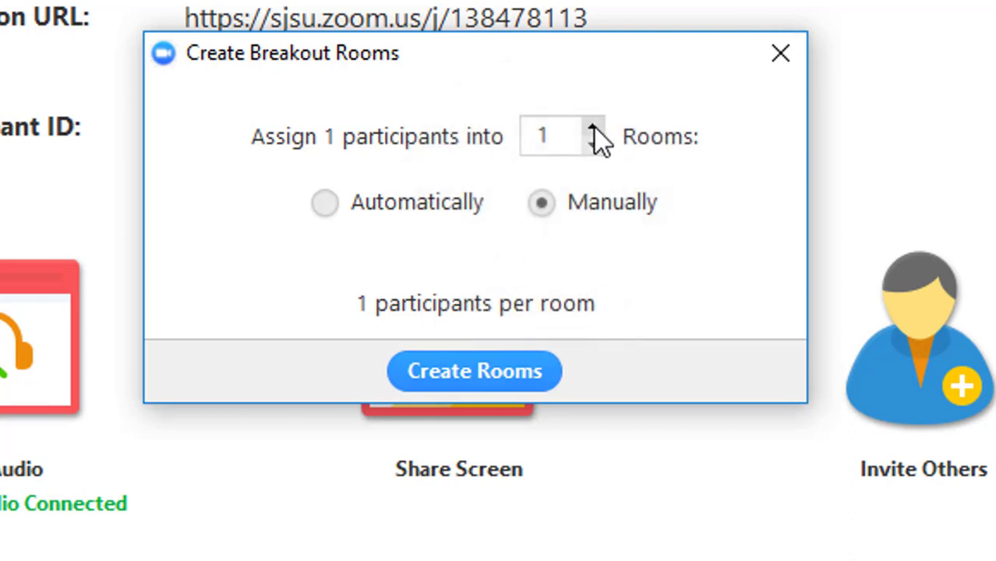
pyautogui.click(592, 126)
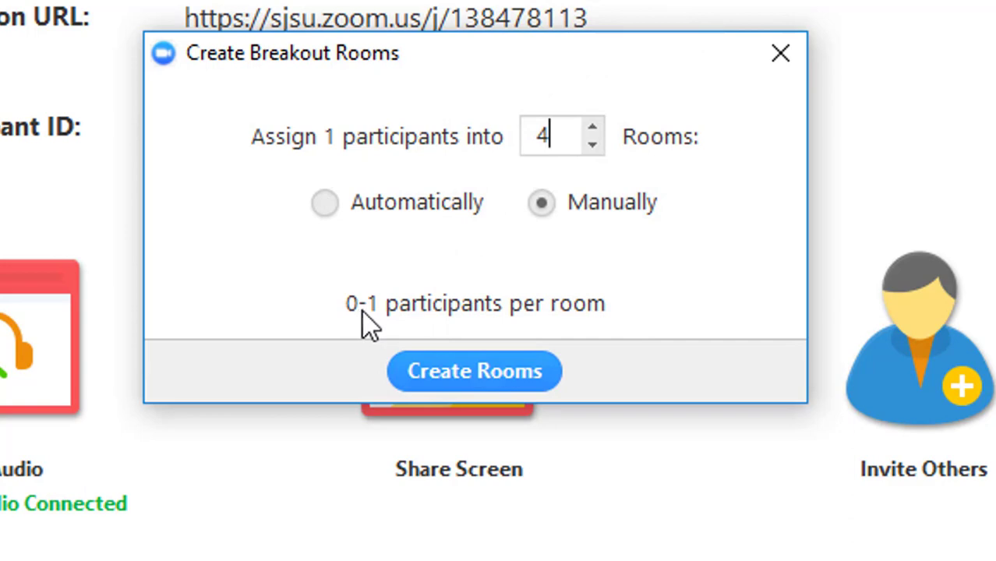
pyautogui.moveTo(518, 311)
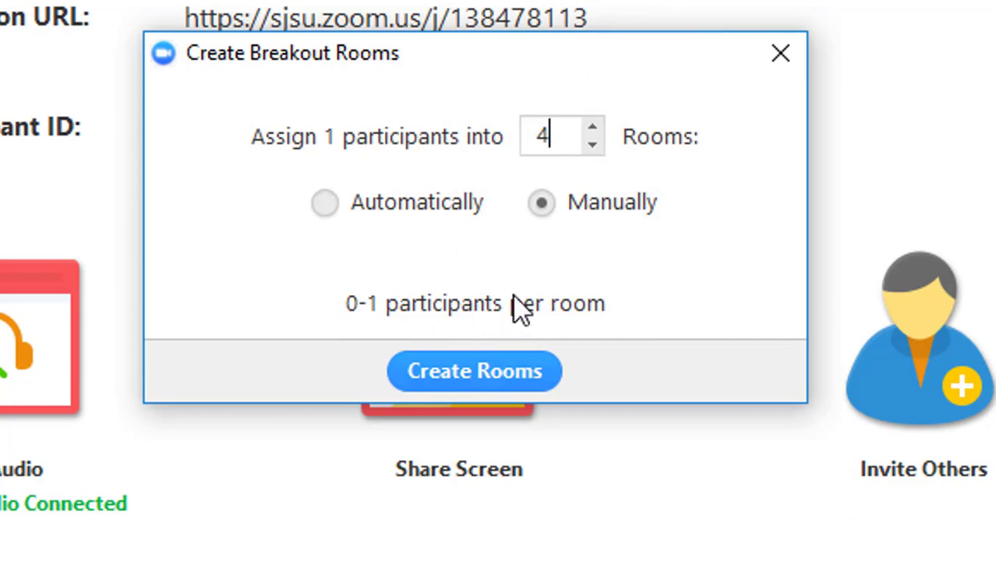
pyautogui.click(473, 371)
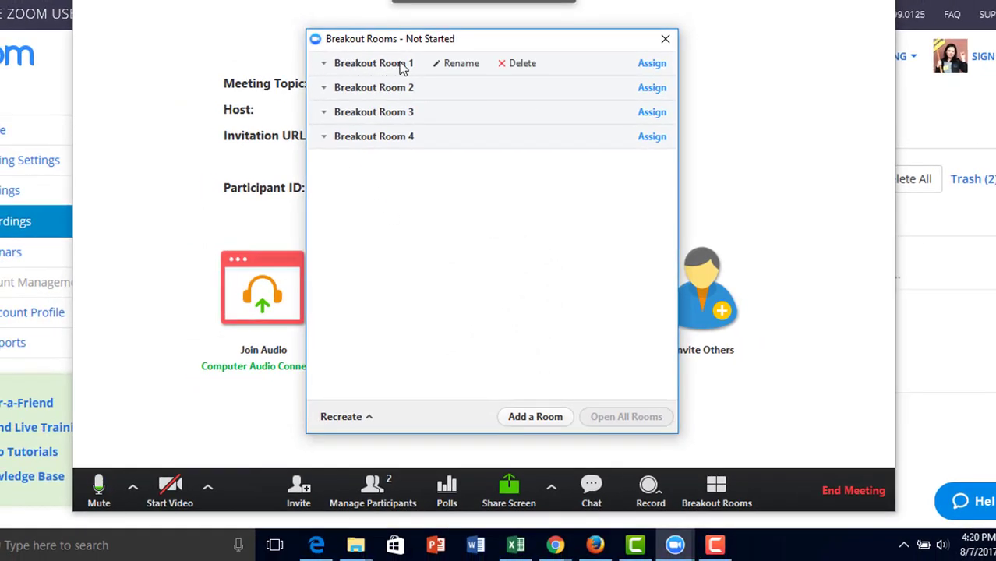
pyautogui.moveTo(461, 63)
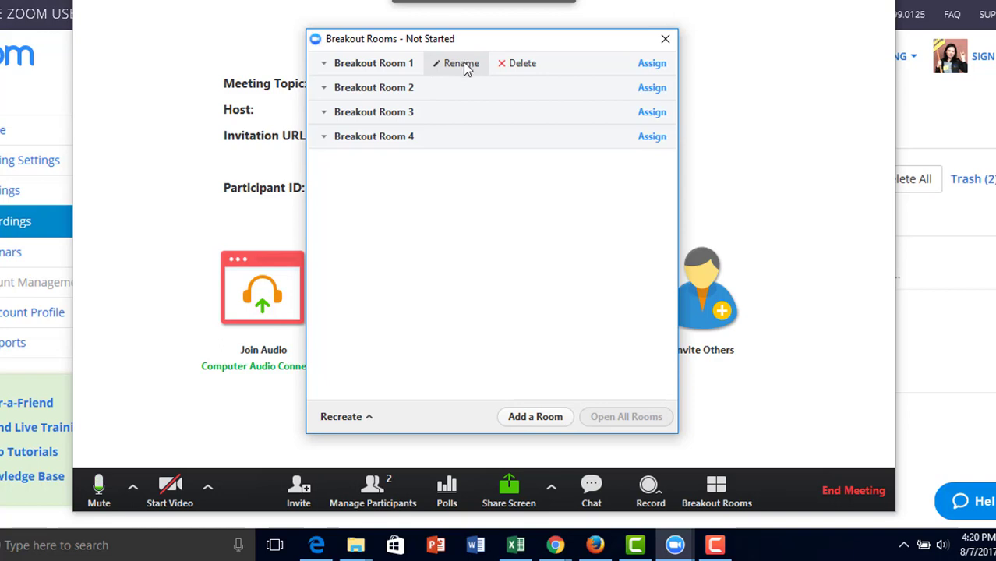
pyautogui.moveTo(612, 68)
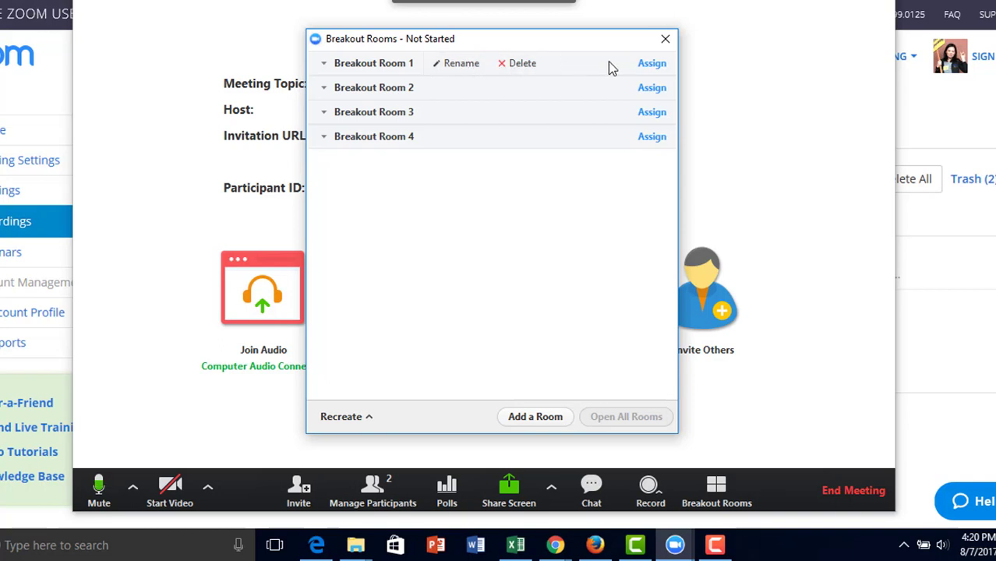
# - Assign the one participant to Breakout Room 1
pyautogui.click(651, 64)
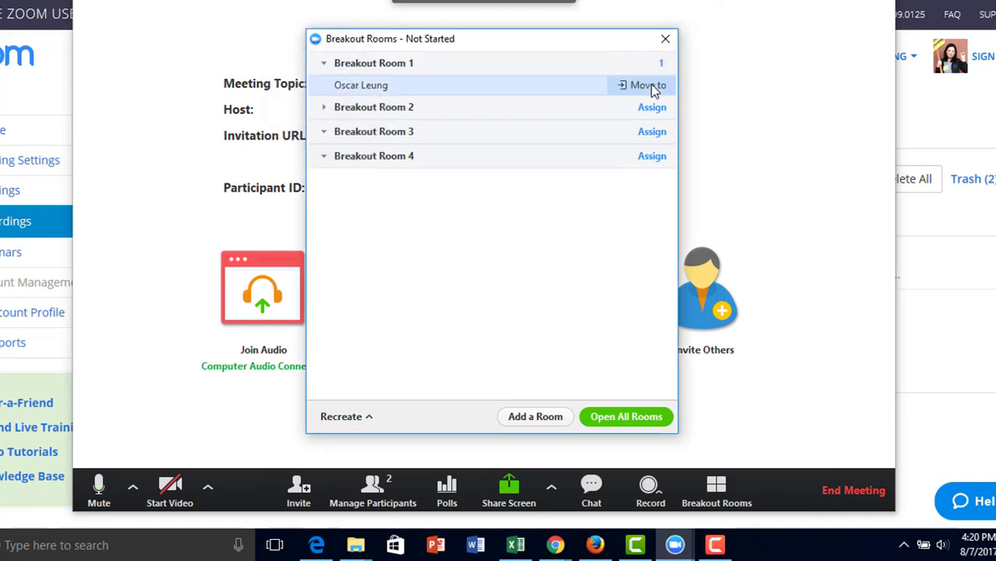
pyautogui.click(645, 85)
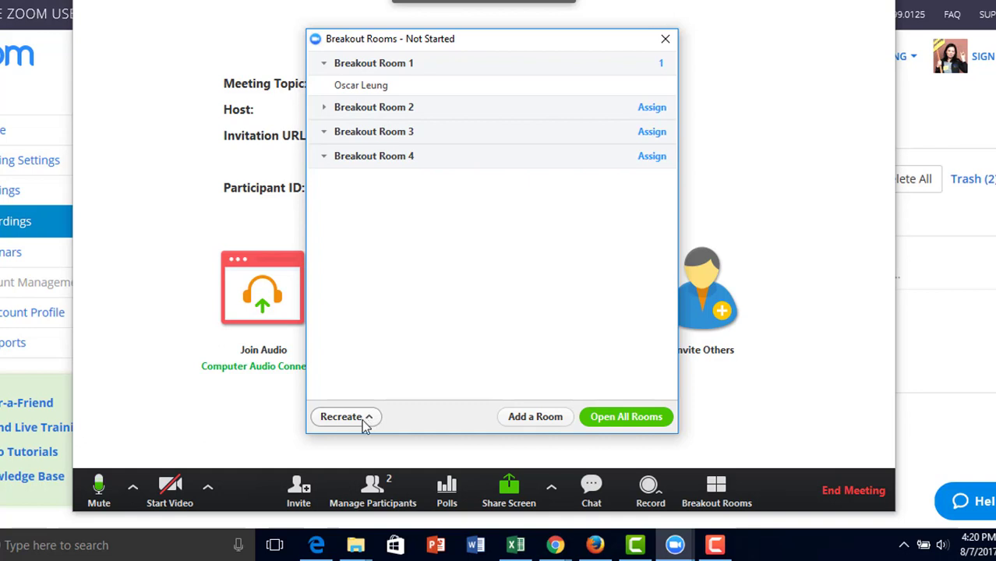
# - Add a fifth breakout room, open all rooms, then close them again
pyautogui.click(341, 416)
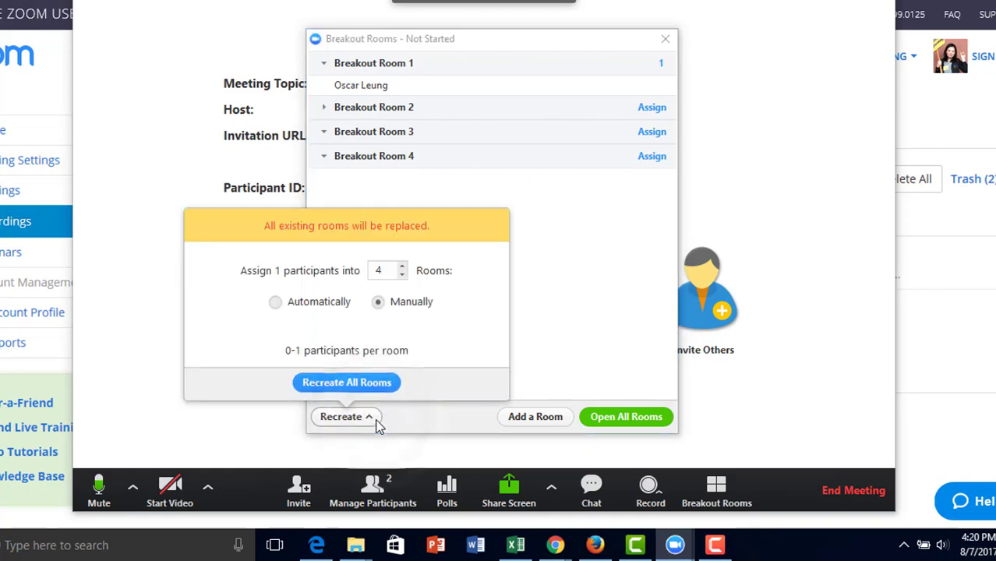
pyautogui.moveTo(283, 325)
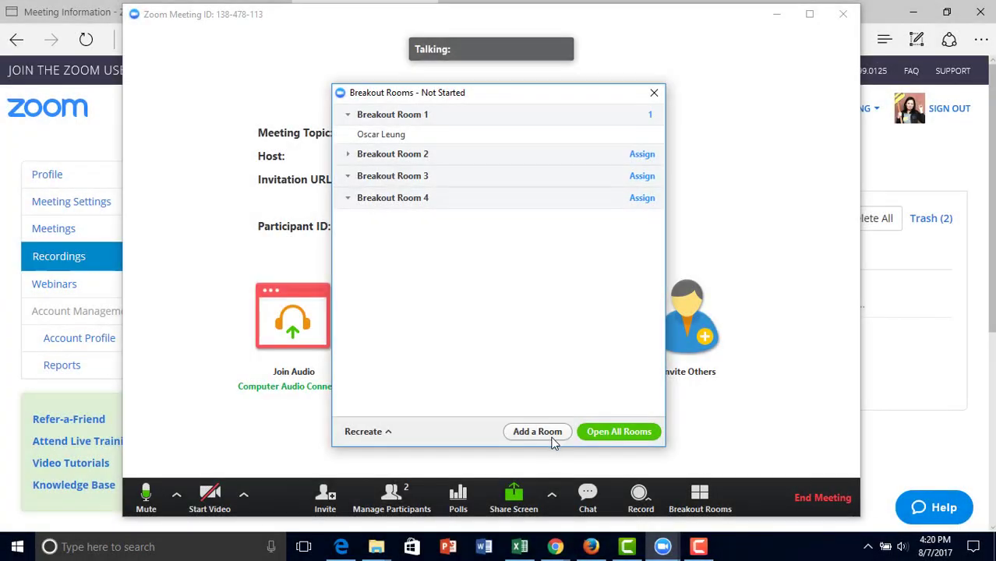
pyautogui.click(537, 430)
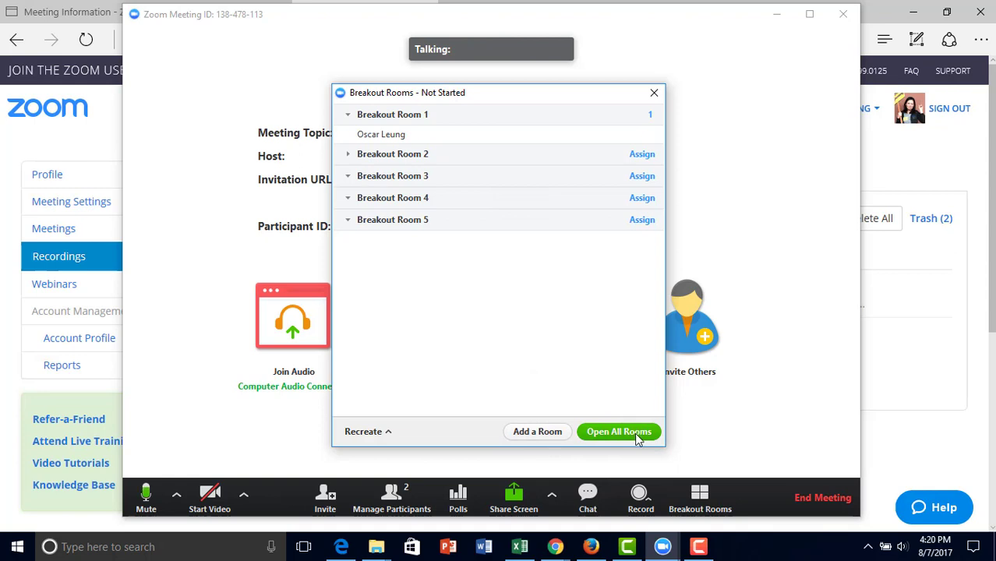
pyautogui.click(618, 431)
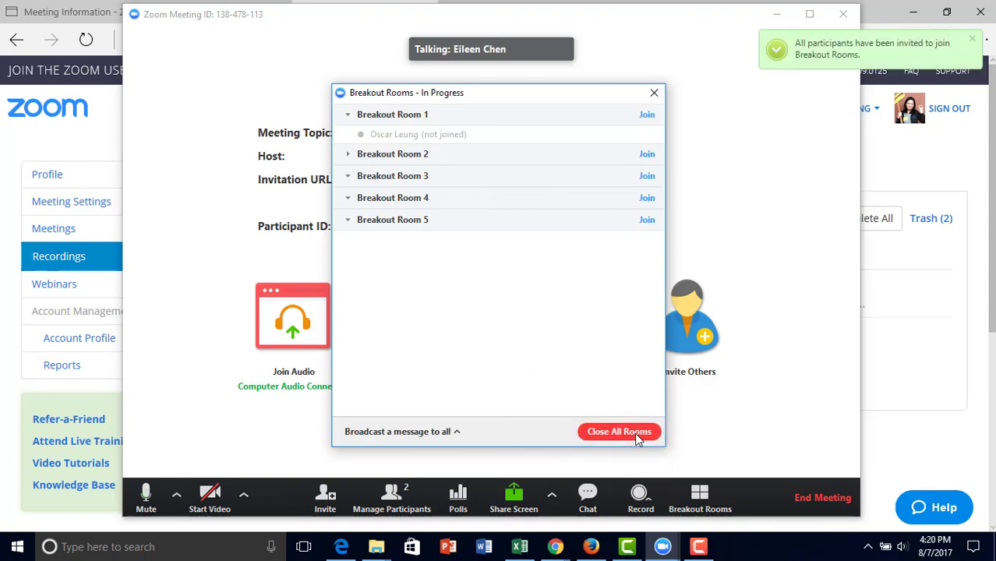
pyautogui.click(619, 431)
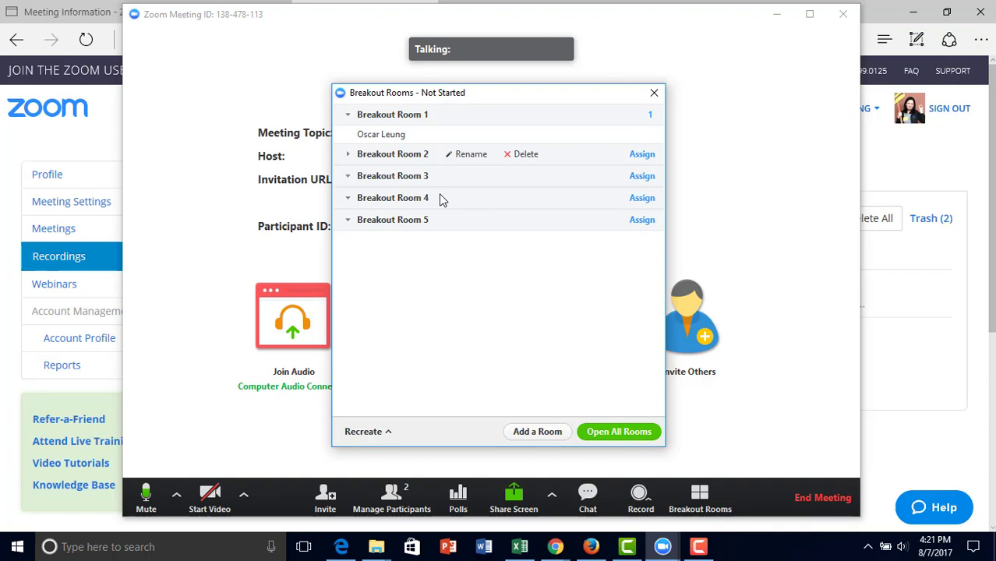
pyautogui.moveTo(615, 420)
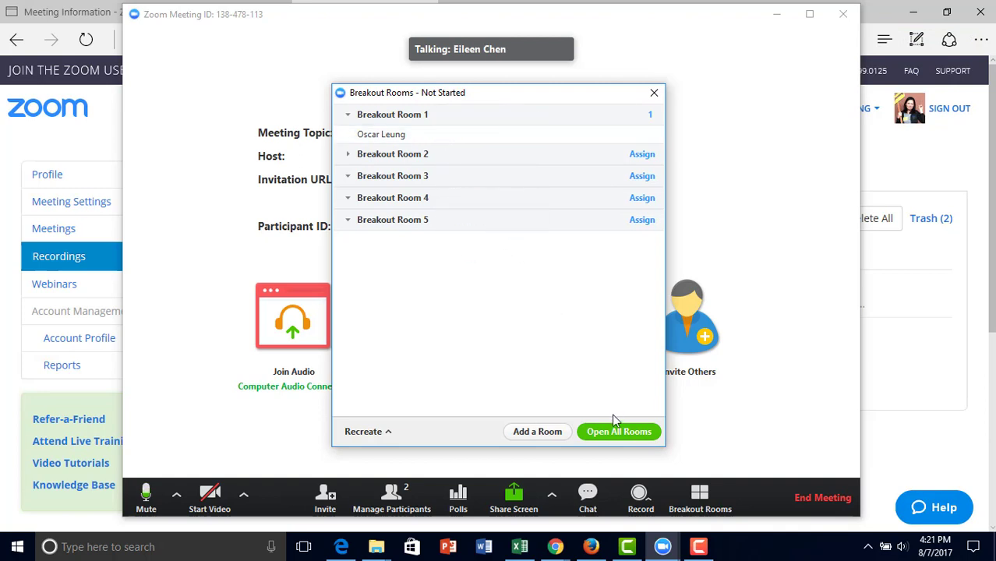
# - Reopen the rooms and broadcast 'Get into small groups!' to every breakout room
pyautogui.click(619, 431)
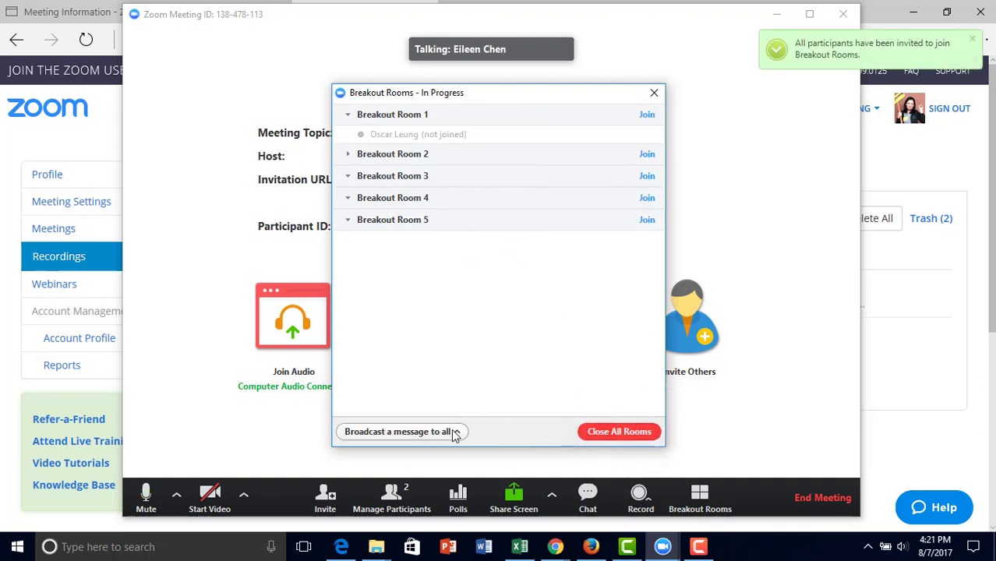
pyautogui.click(398, 431)
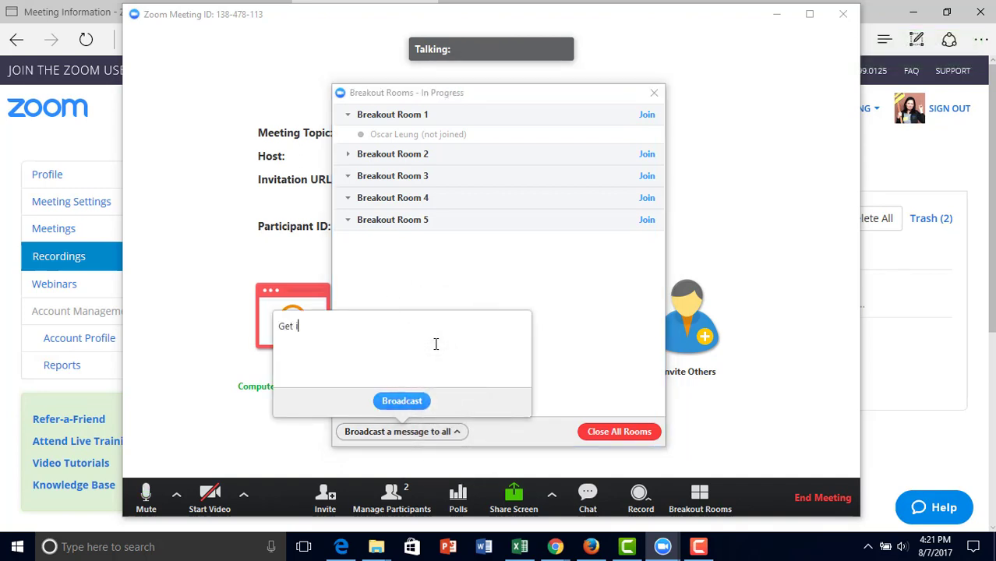
pyautogui.write('nto small')
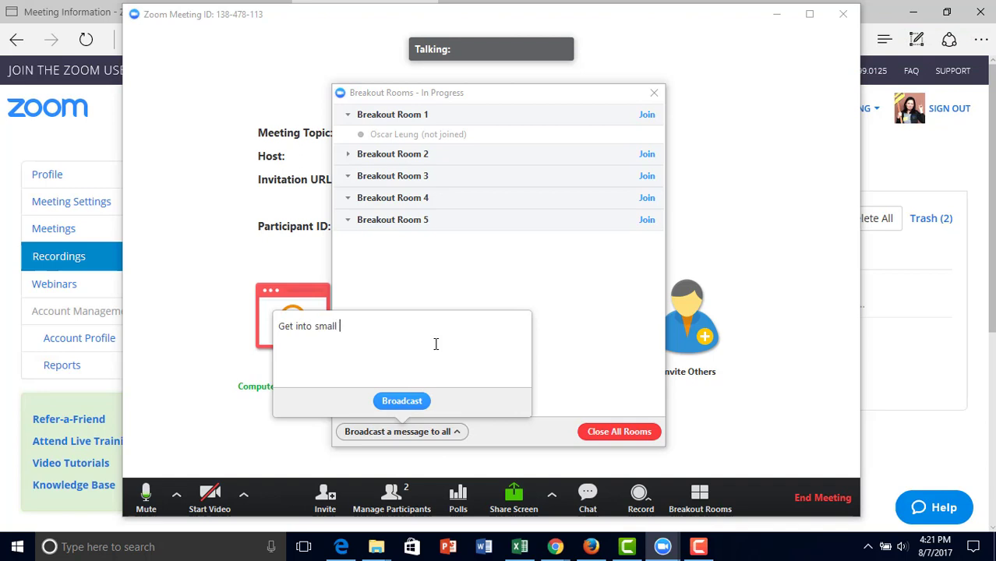
pyautogui.write('groups!')
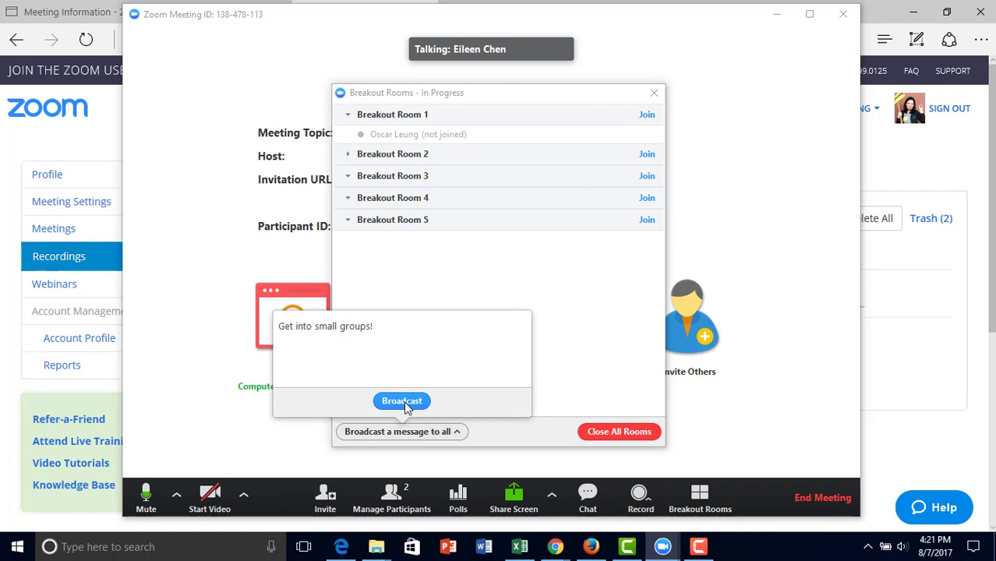
pyautogui.click(401, 400)
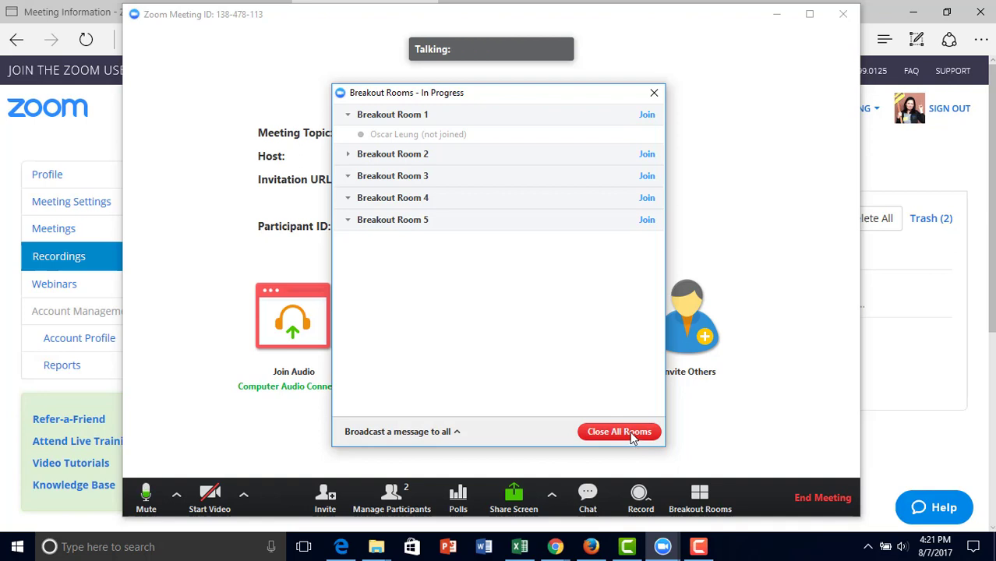
# - Close all breakout rooms and dismiss the closing notification
pyautogui.click(619, 431)
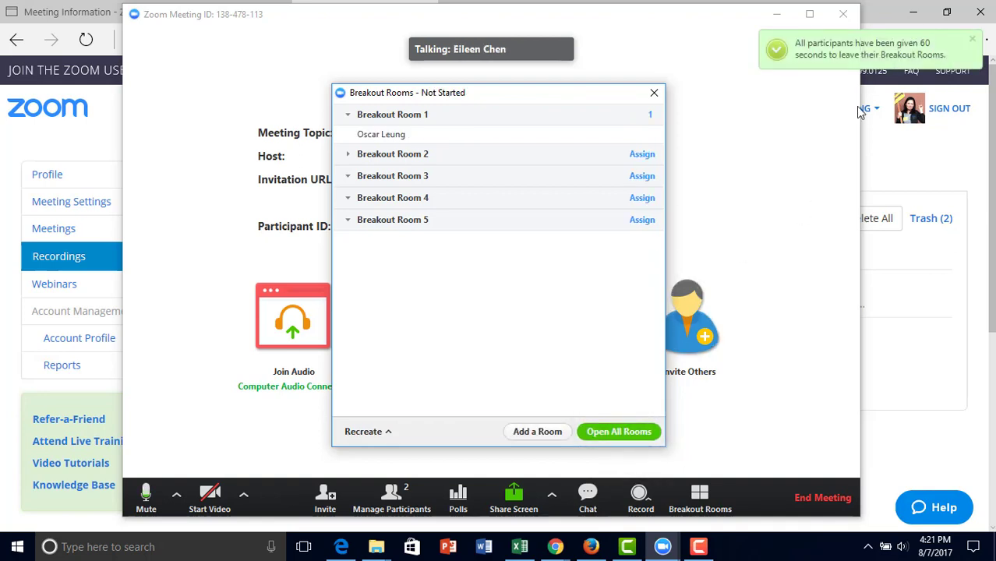
pyautogui.moveTo(893, 66)
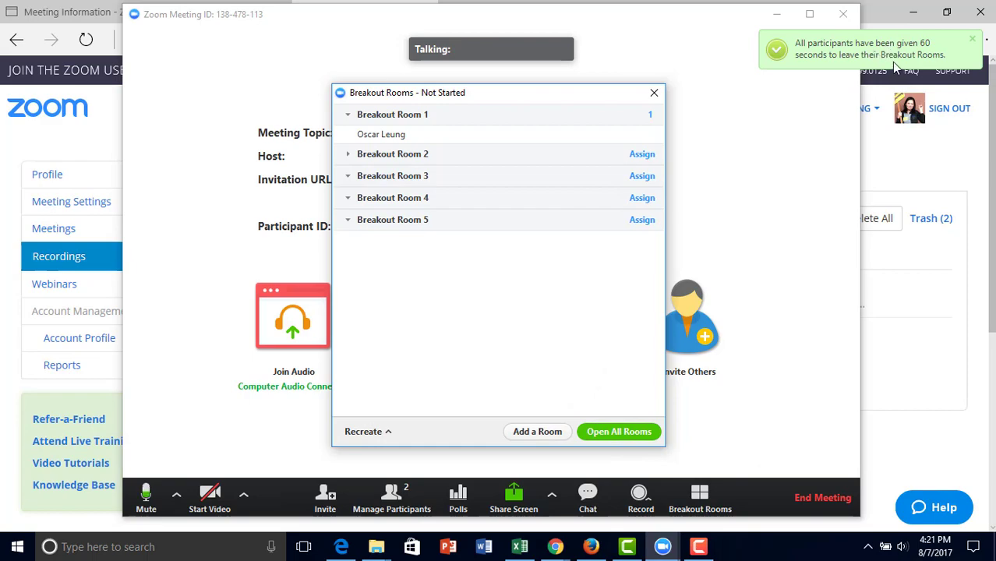
pyautogui.click(654, 93)
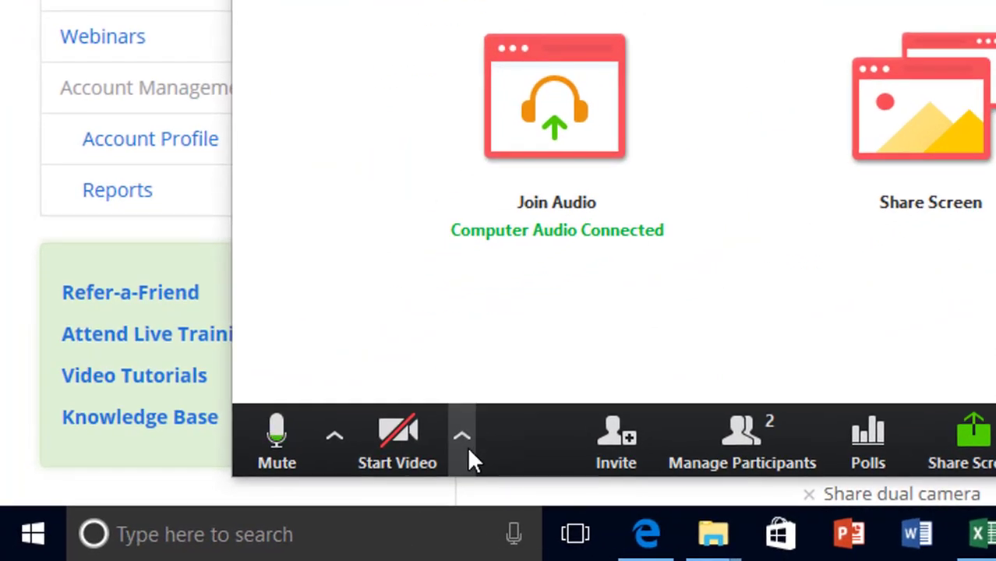
# - Review General and Recording settings, then enable Touch up my appearance on the Video page
pyautogui.click(461, 437)
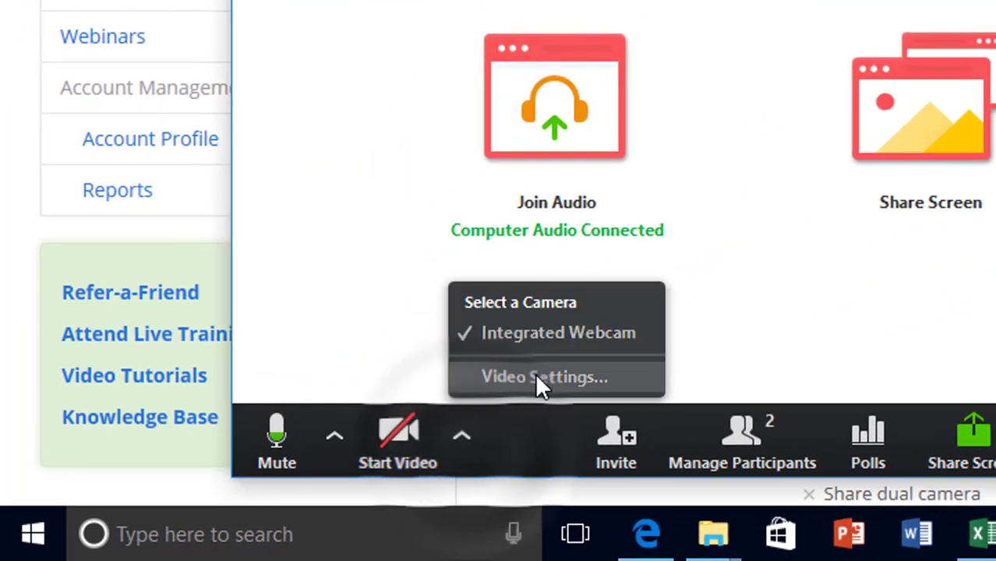
pyautogui.click(544, 376)
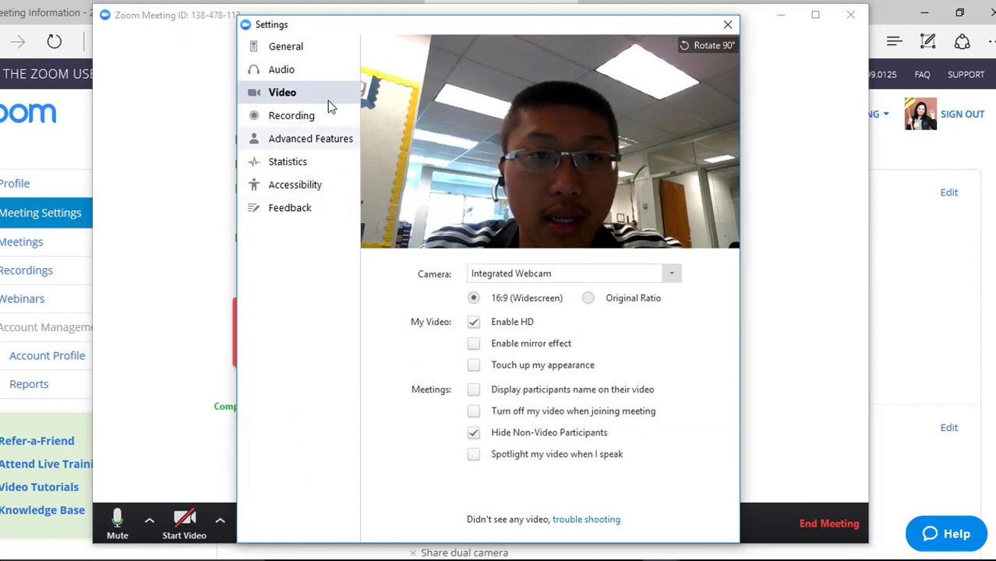
pyautogui.click(286, 46)
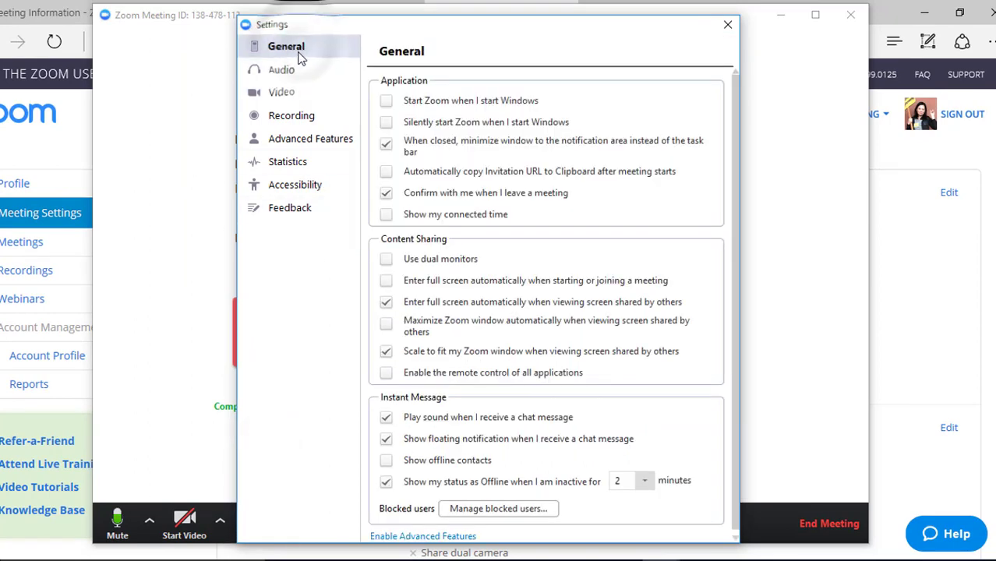
pyautogui.moveTo(512, 268)
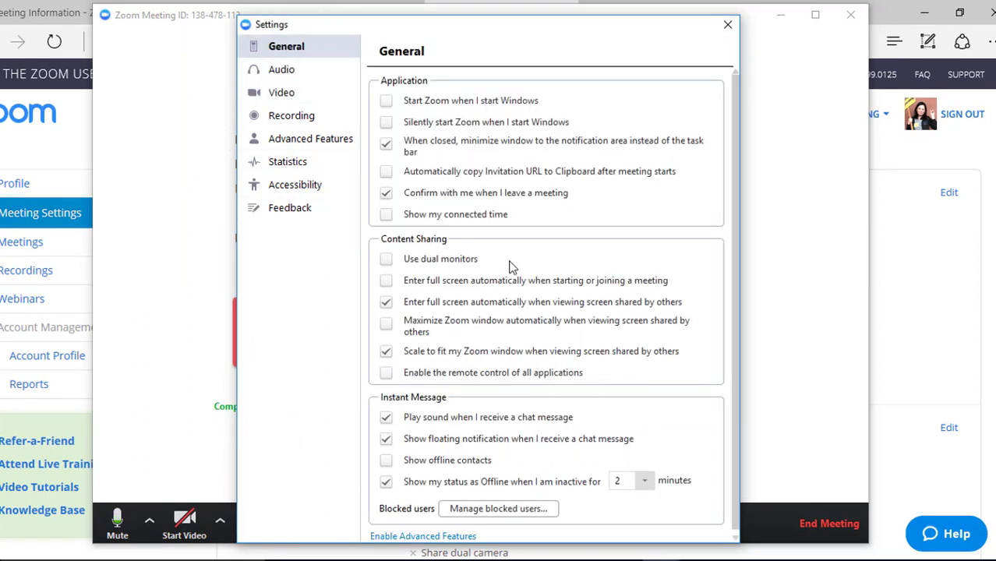
pyautogui.moveTo(437, 76)
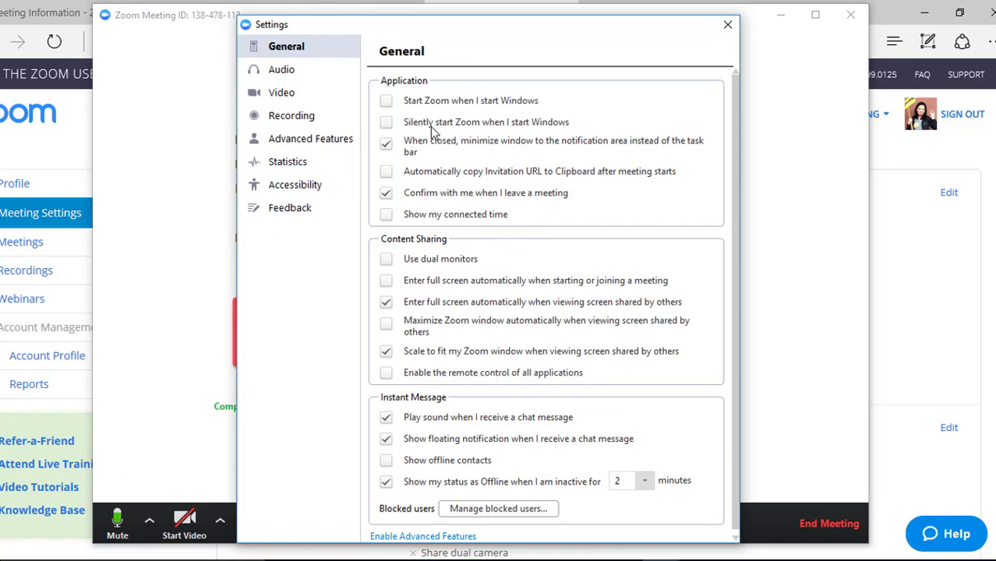
pyautogui.moveTo(290, 115)
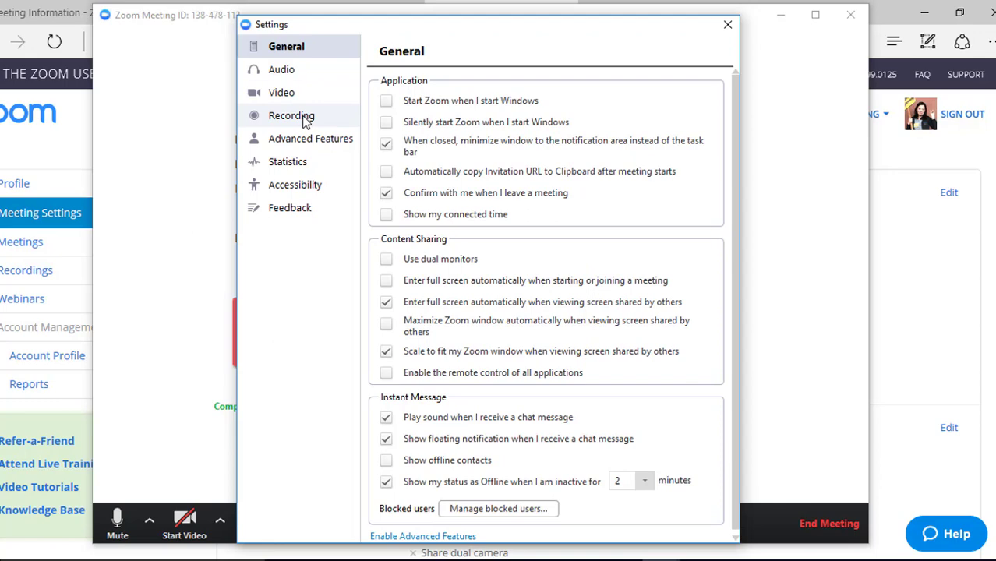
pyautogui.click(291, 115)
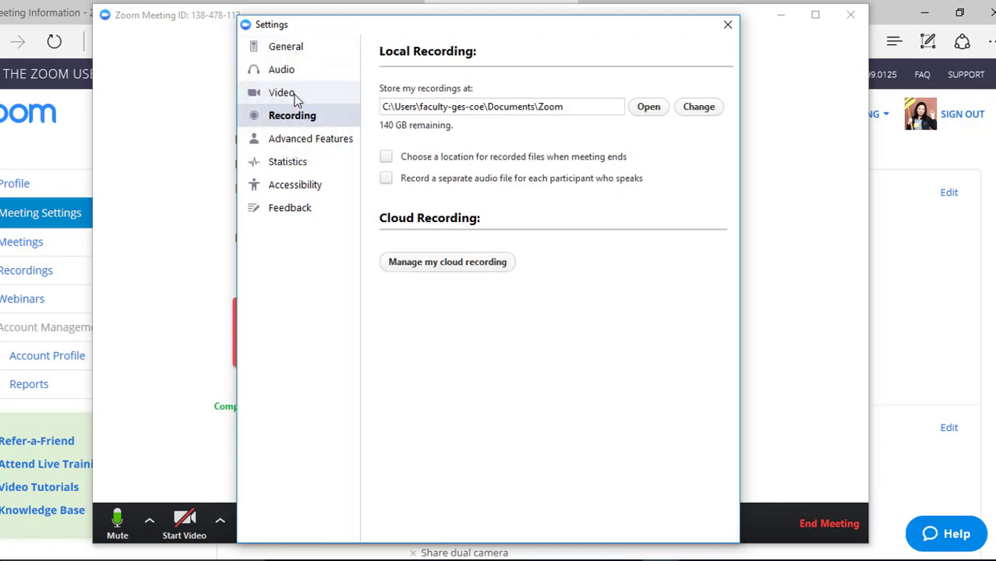
pyautogui.click(282, 92)
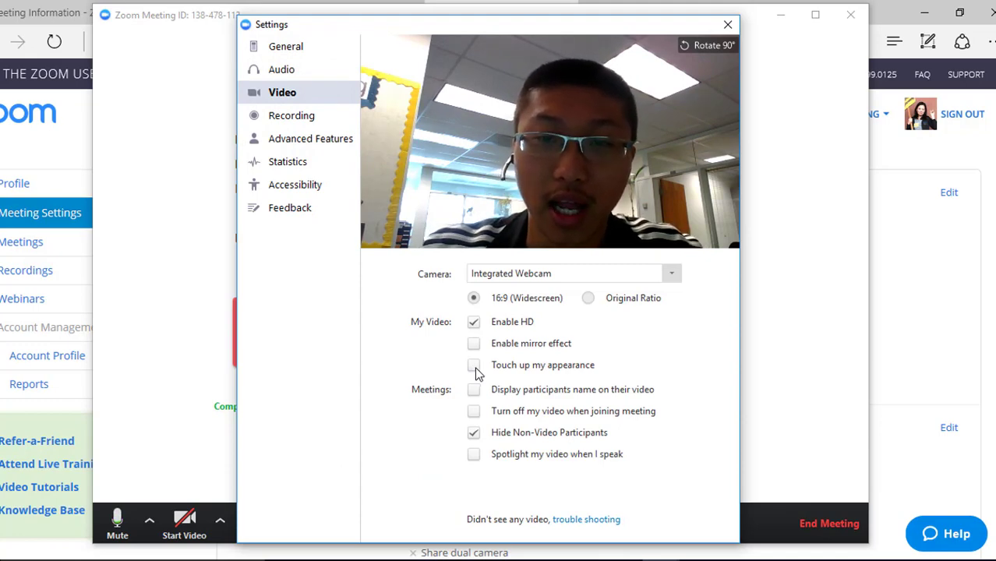
pyautogui.click(473, 364)
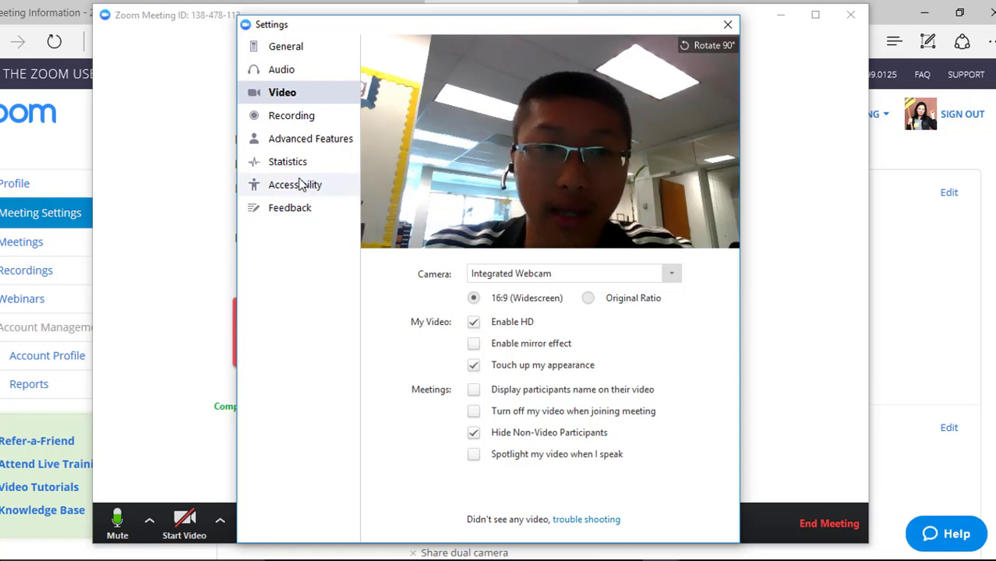
pyautogui.moveTo(291, 115)
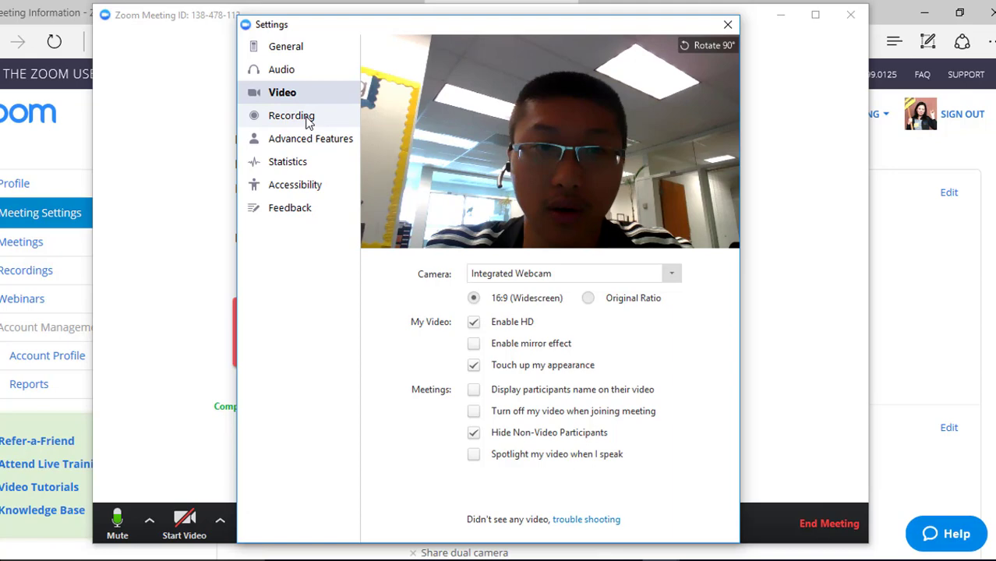
# - View meeting Statistics, then scroll the Accessibility keyboard shortcuts down to chat, participants and raise hand
pyautogui.click(289, 161)
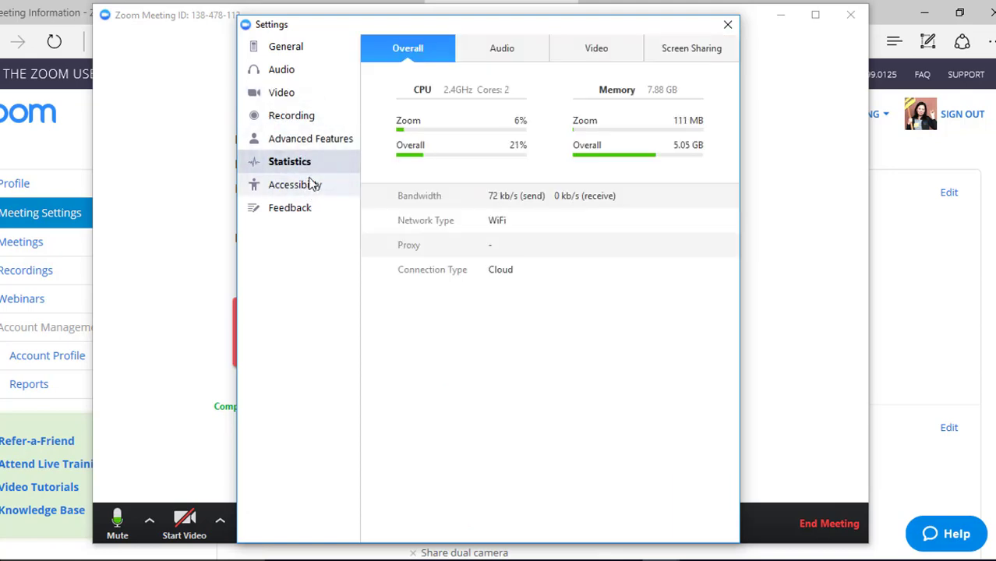
pyautogui.click(294, 183)
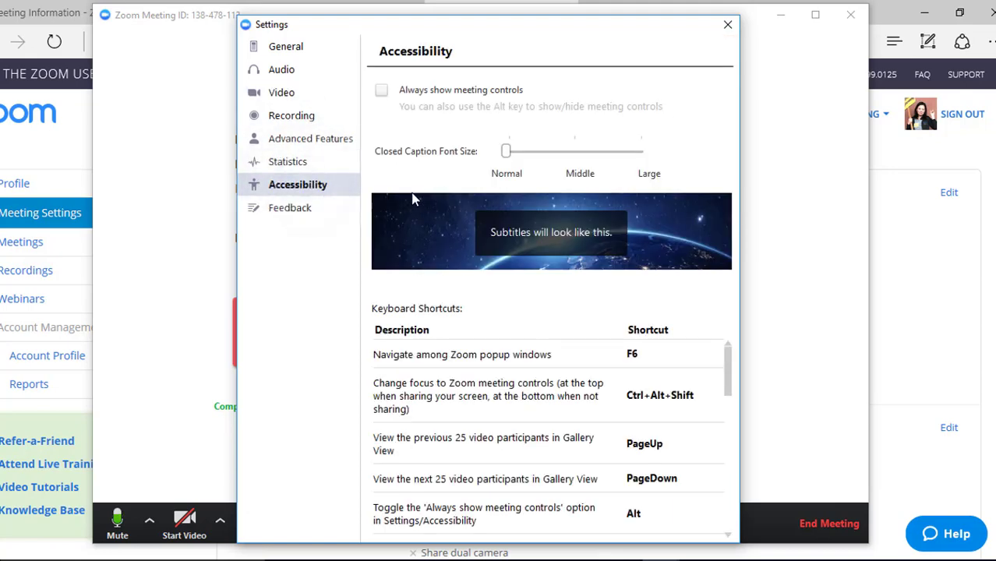
pyautogui.moveTo(557, 159)
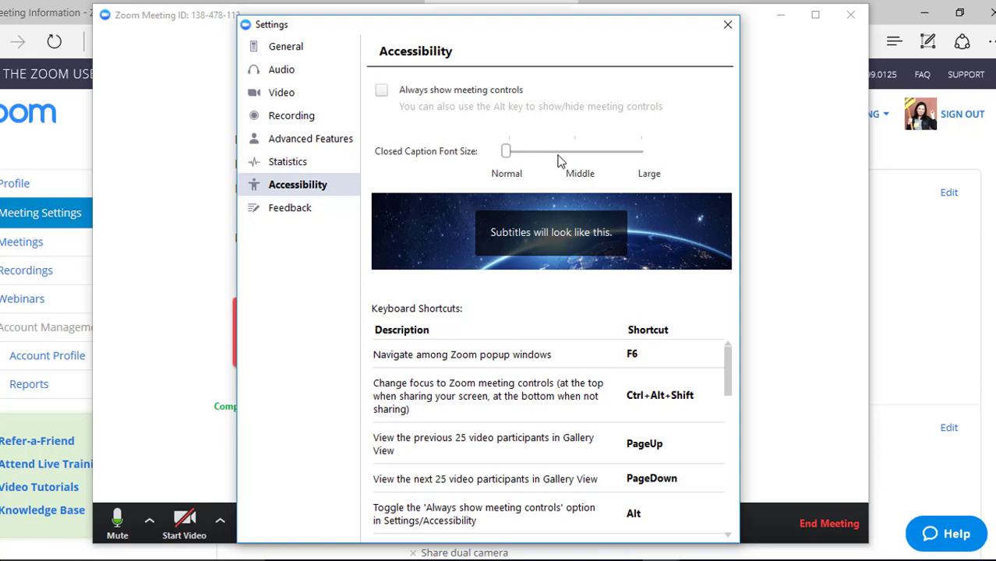
pyautogui.moveTo(568, 279)
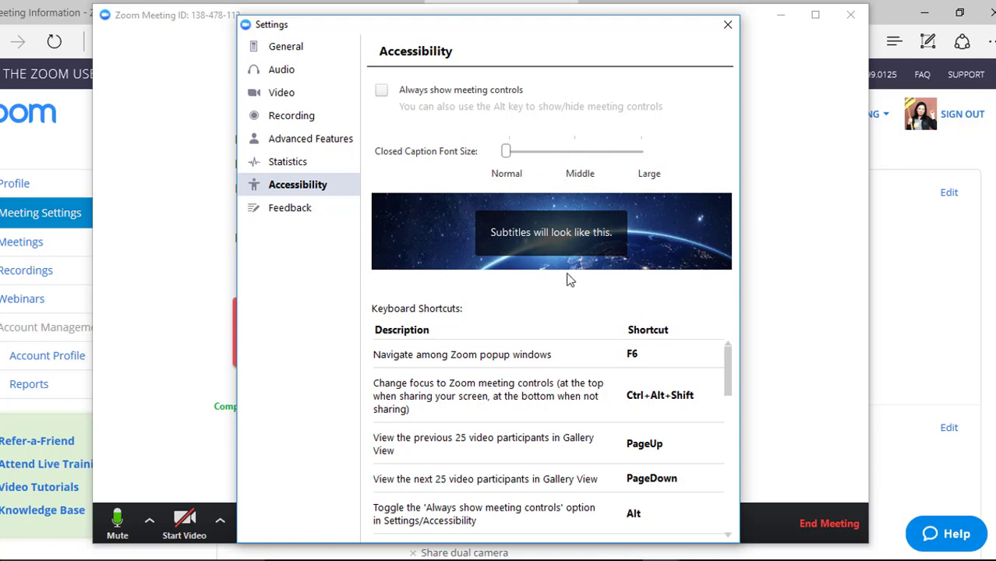
pyautogui.moveTo(434, 326)
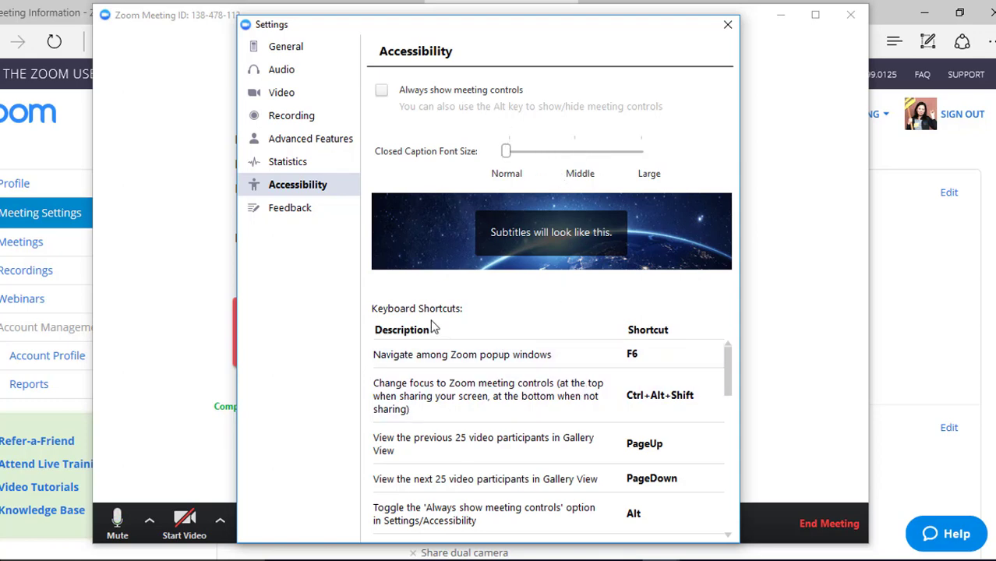
pyautogui.scroll(-3)
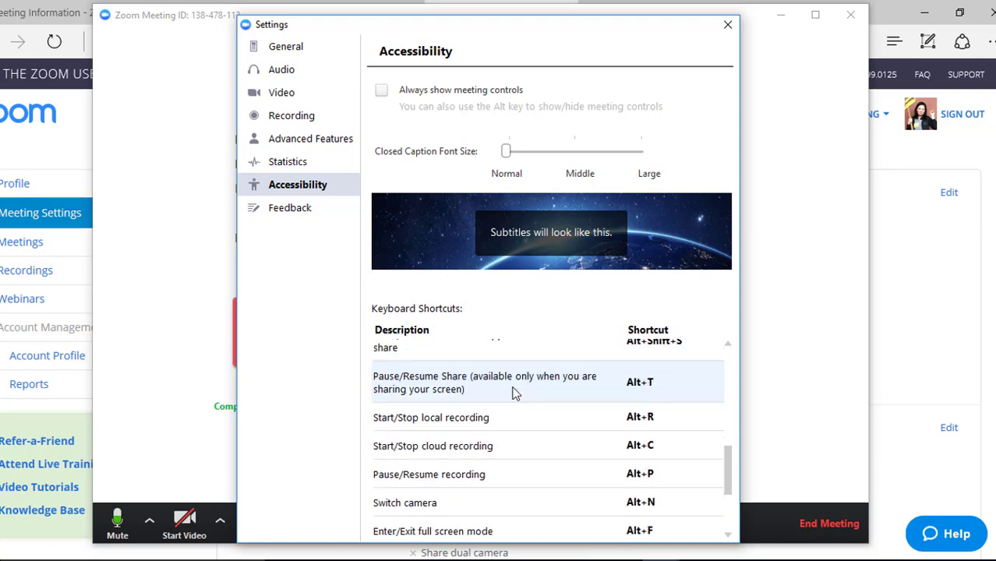
pyautogui.scroll(-3)
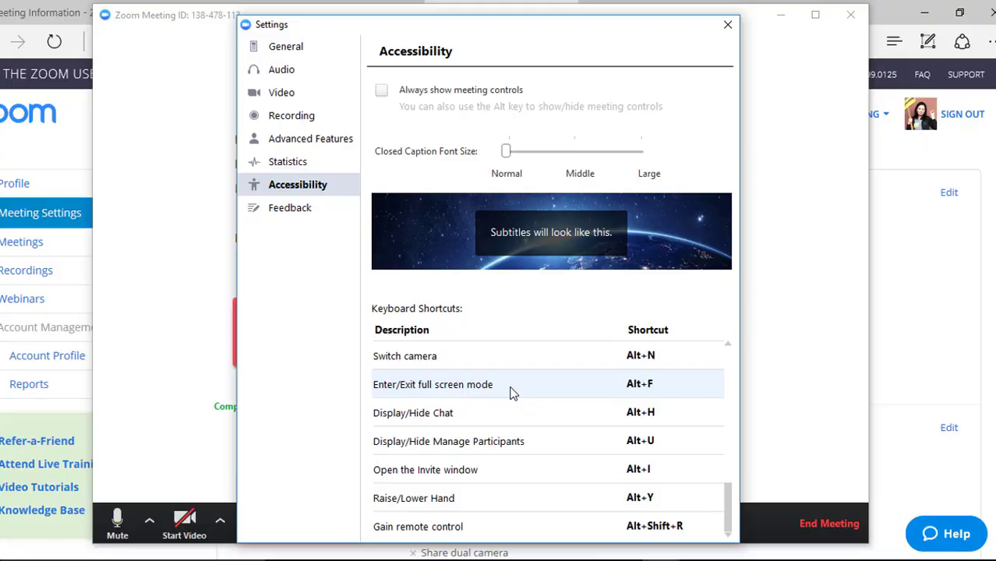